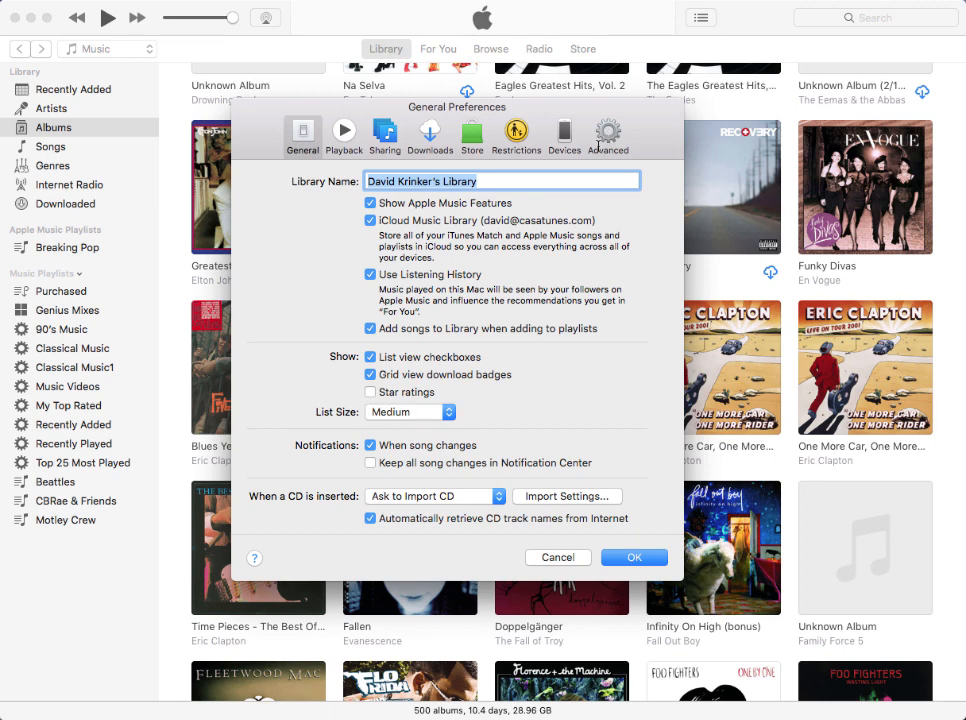
pyautogui.moveTo(563, 169)
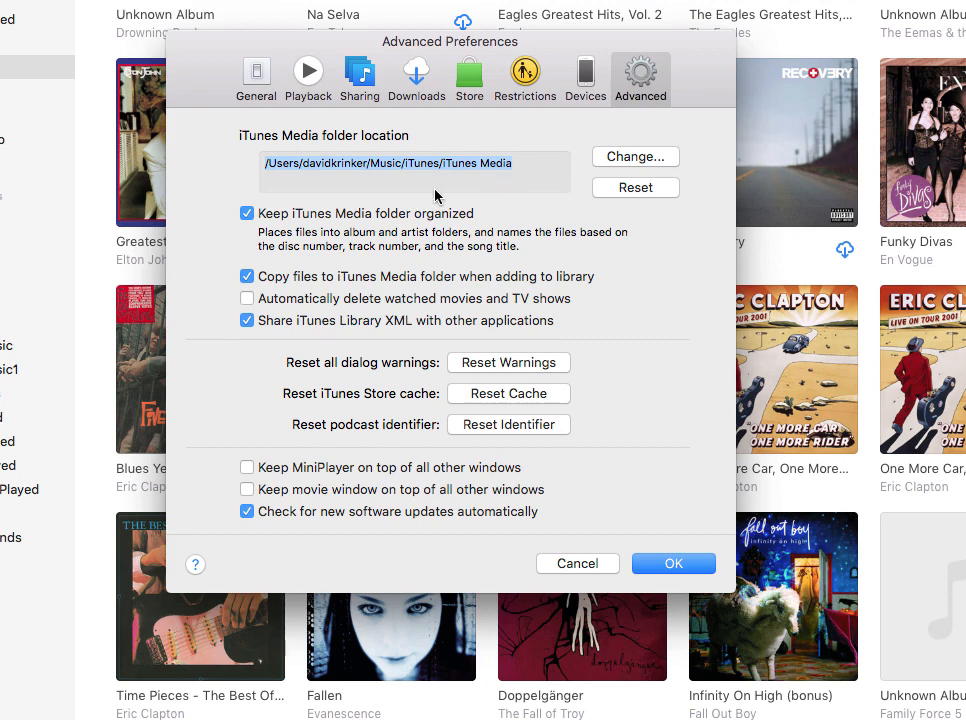
pyautogui.moveTo(183, 233)
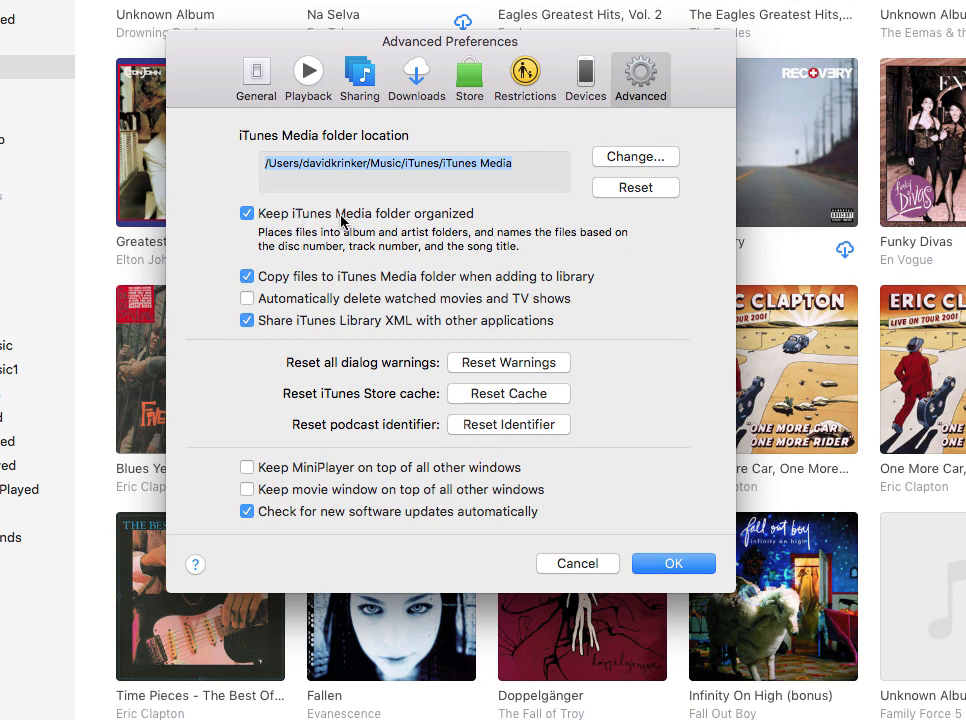
pyautogui.moveTo(363, 222)
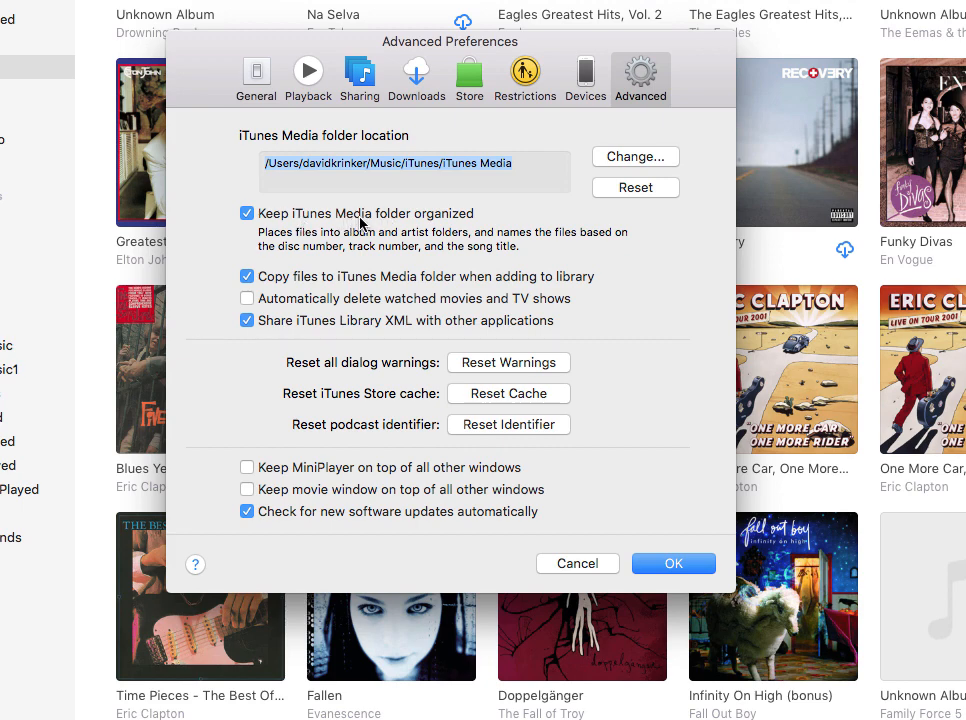
pyautogui.moveTo(253, 255)
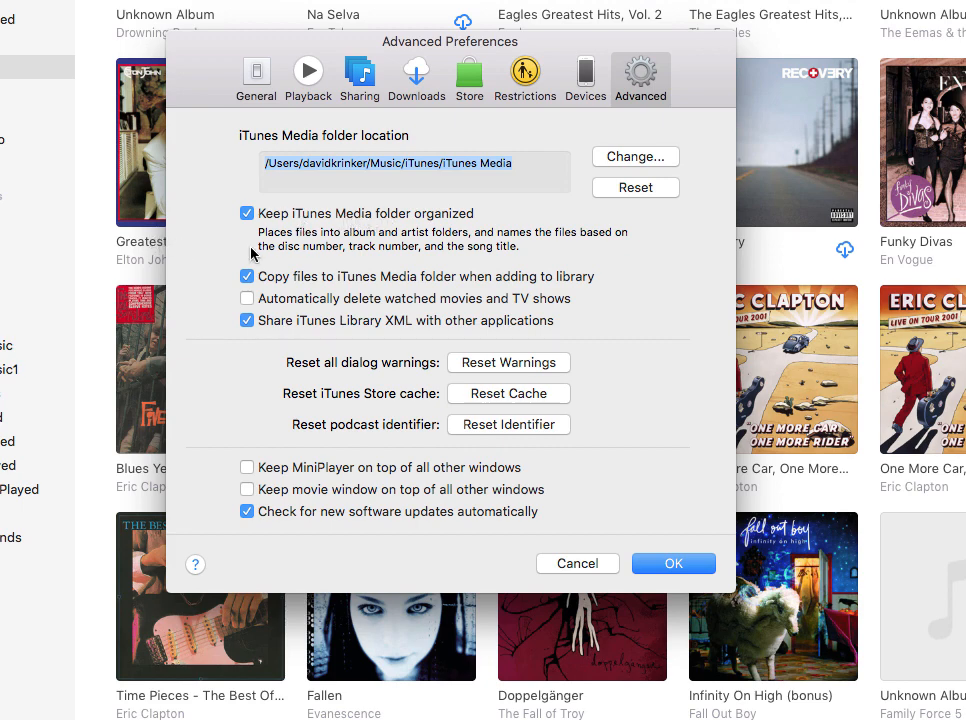
pyautogui.moveTo(448, 250)
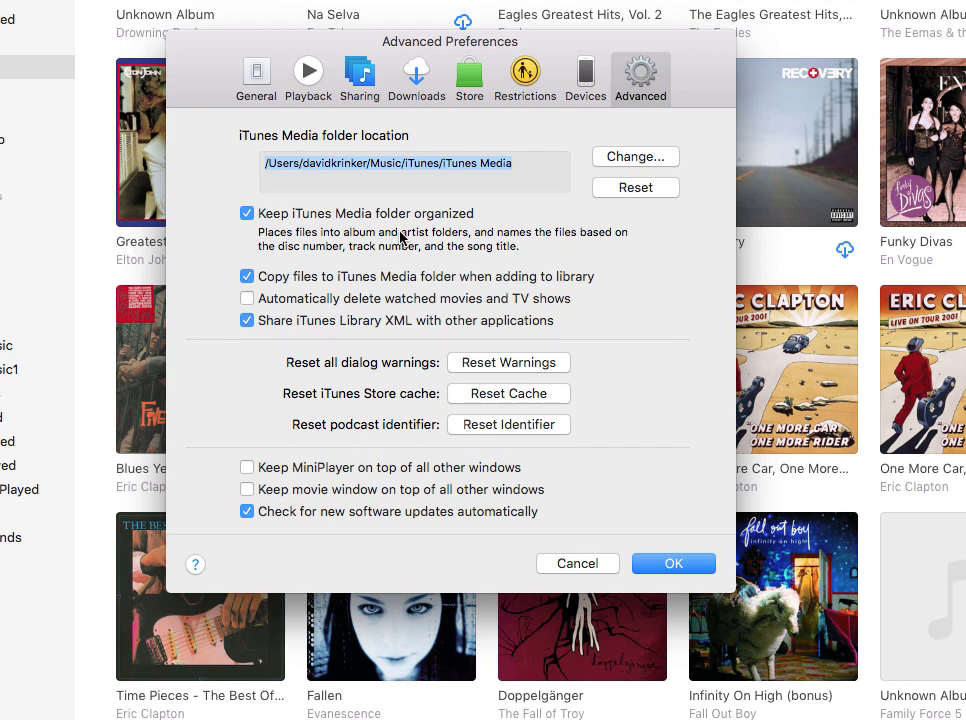
pyautogui.moveTo(646, 298)
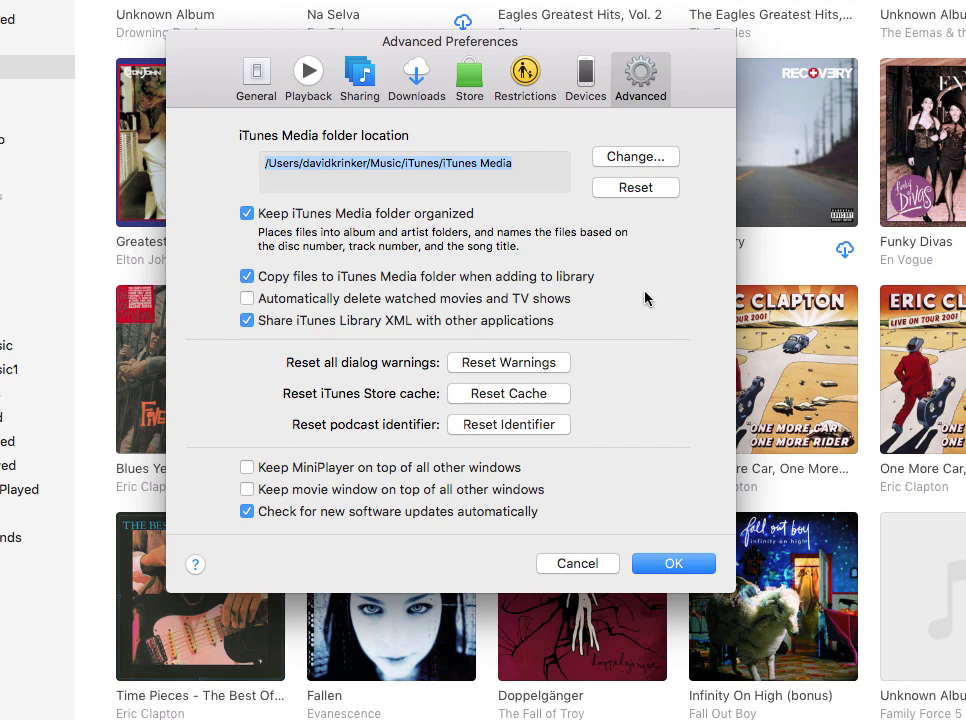
pyautogui.moveTo(571, 330)
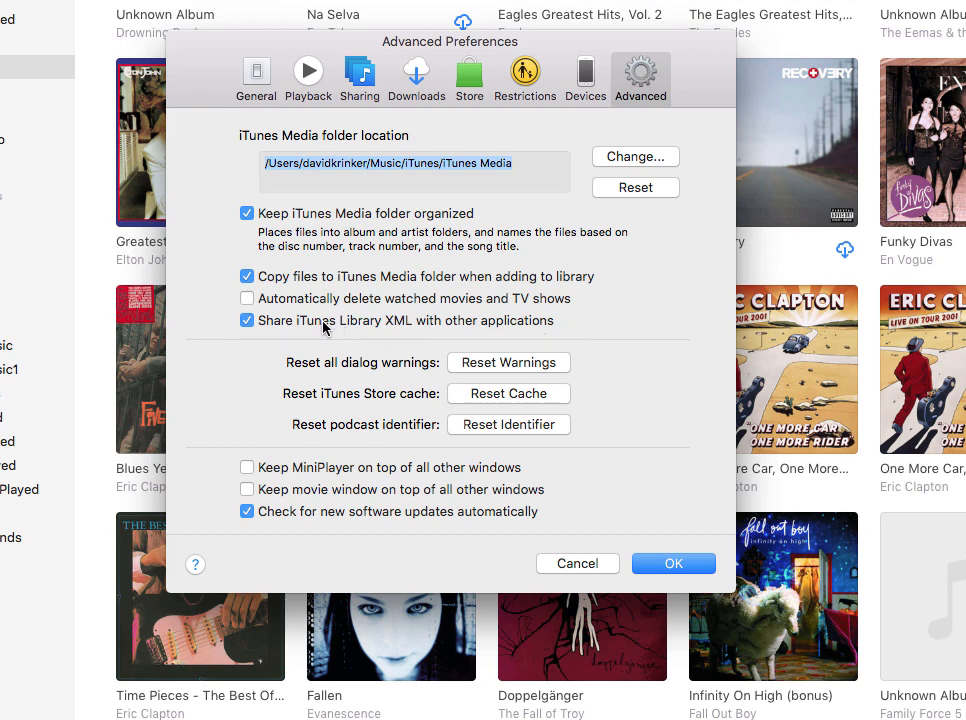
pyautogui.moveTo(352, 332)
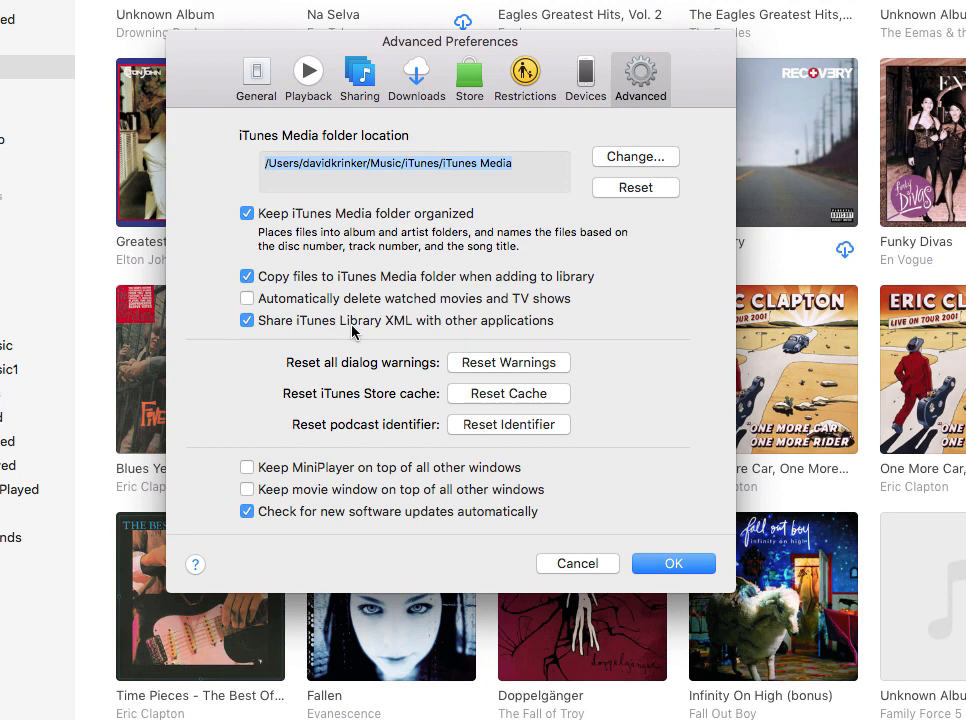
pyautogui.moveTo(506, 331)
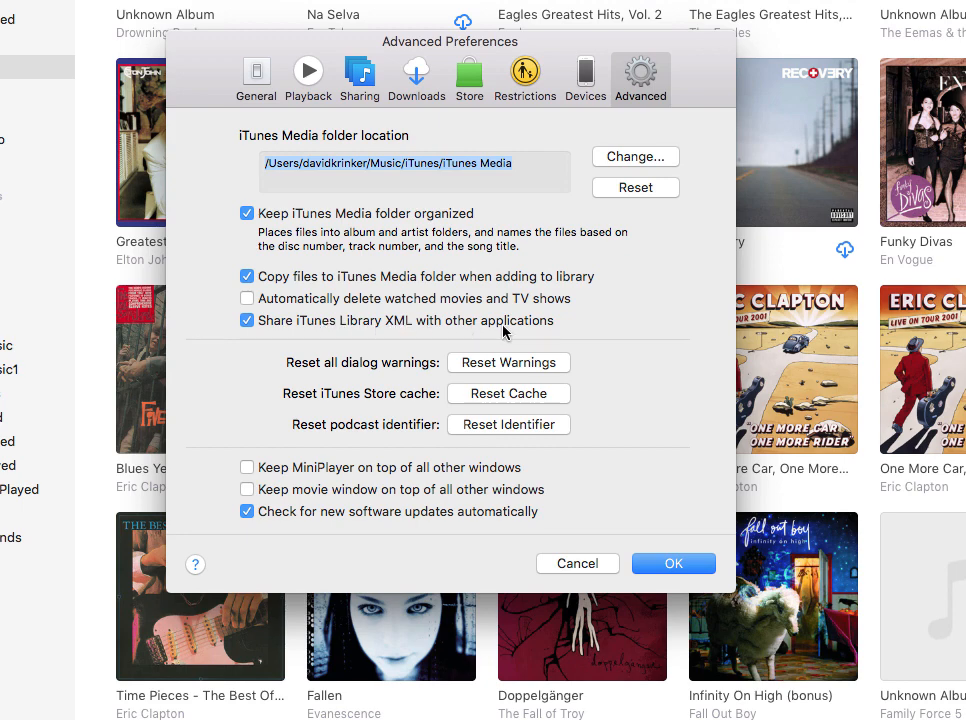
pyautogui.moveTo(303, 328)
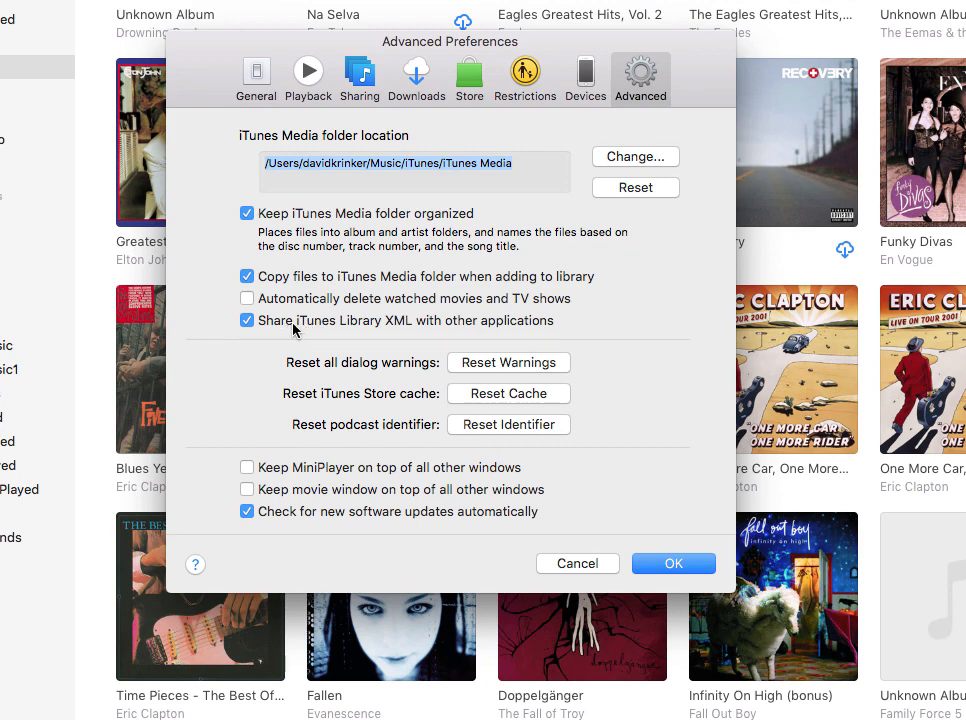
pyautogui.moveTo(343, 330)
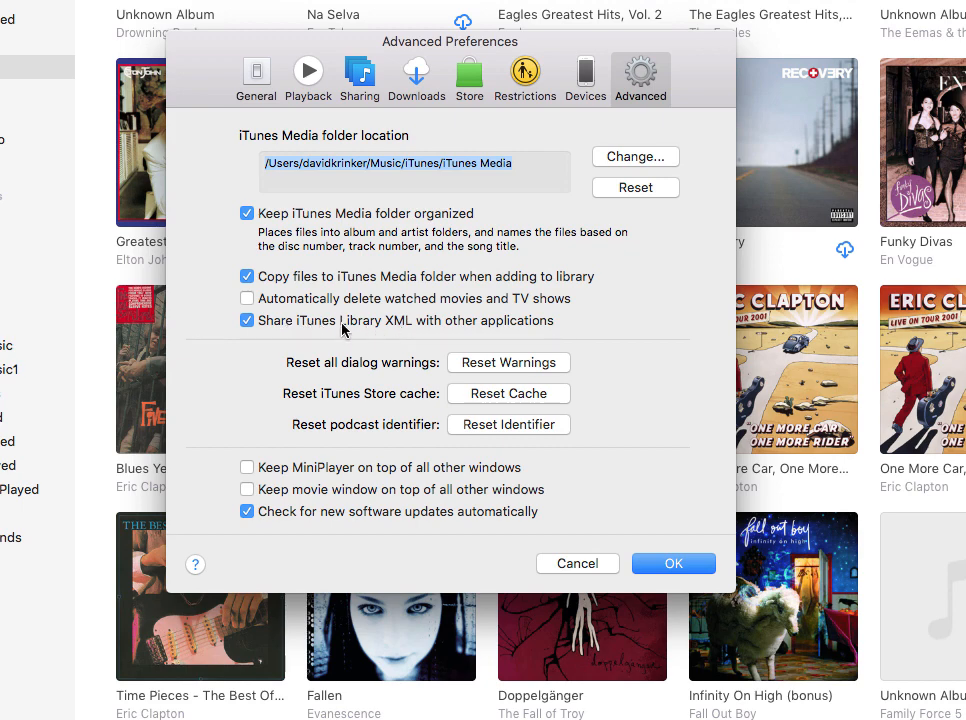
pyautogui.moveTo(328, 326)
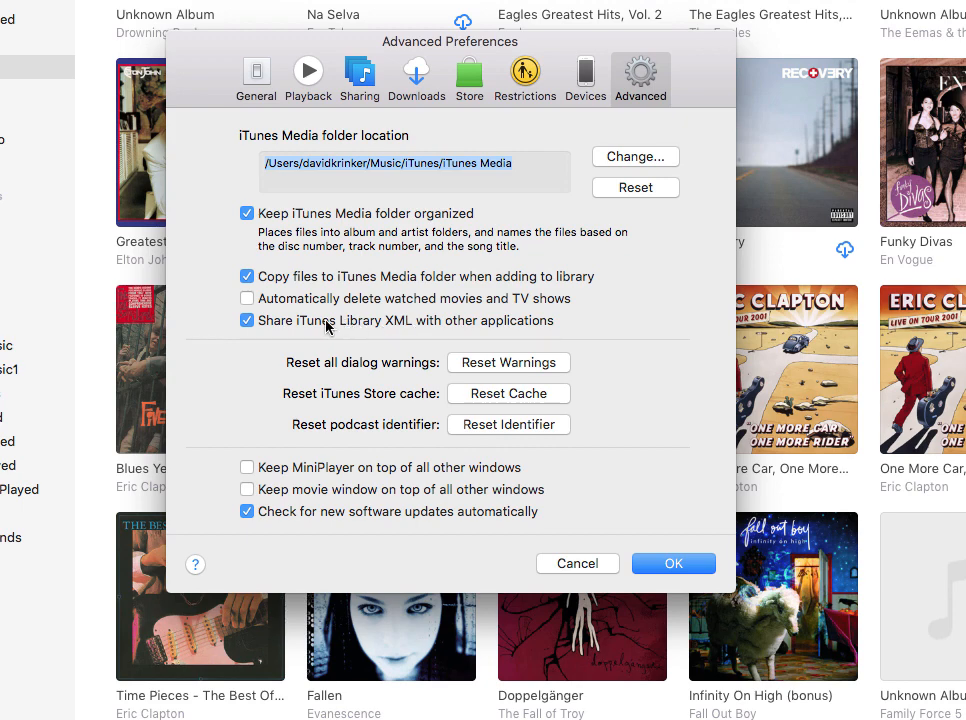
pyautogui.moveTo(330, 328)
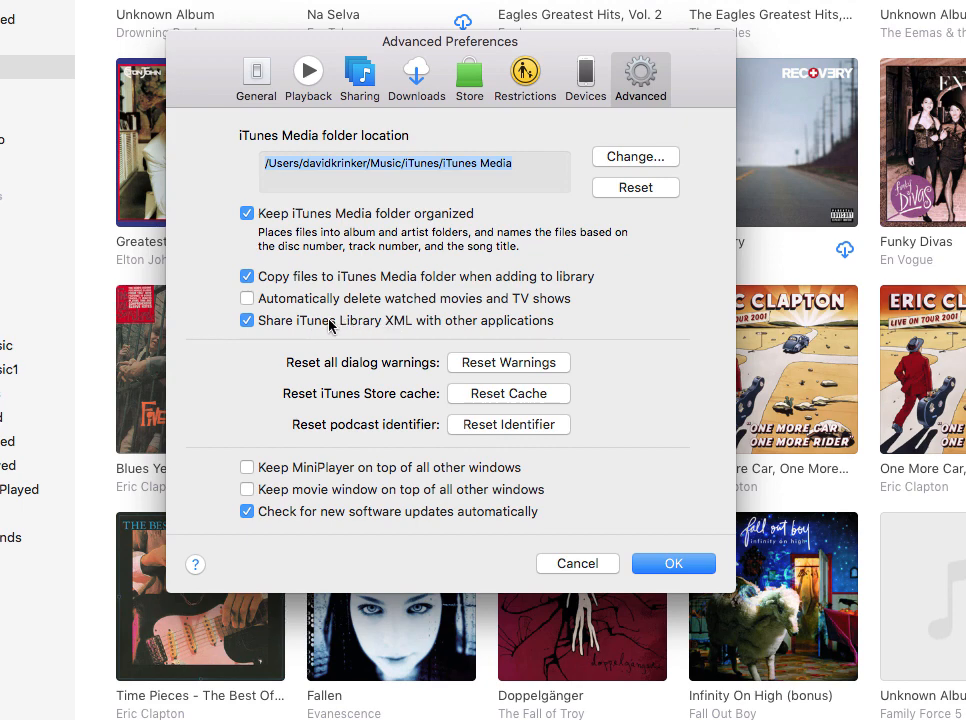
pyautogui.moveTo(330, 327)
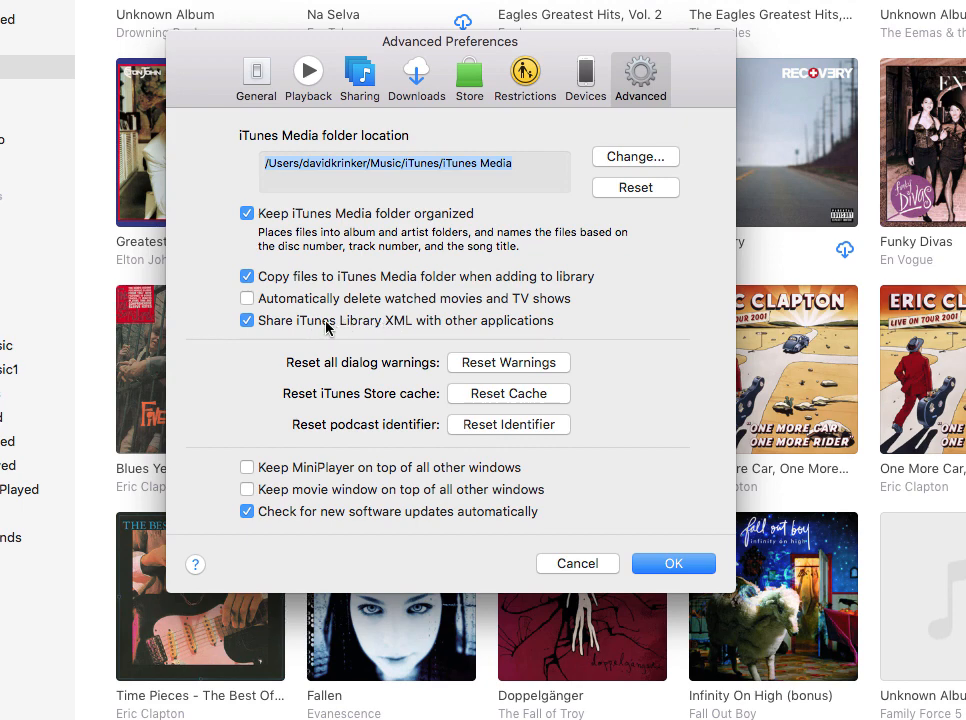
pyautogui.moveTo(374, 328)
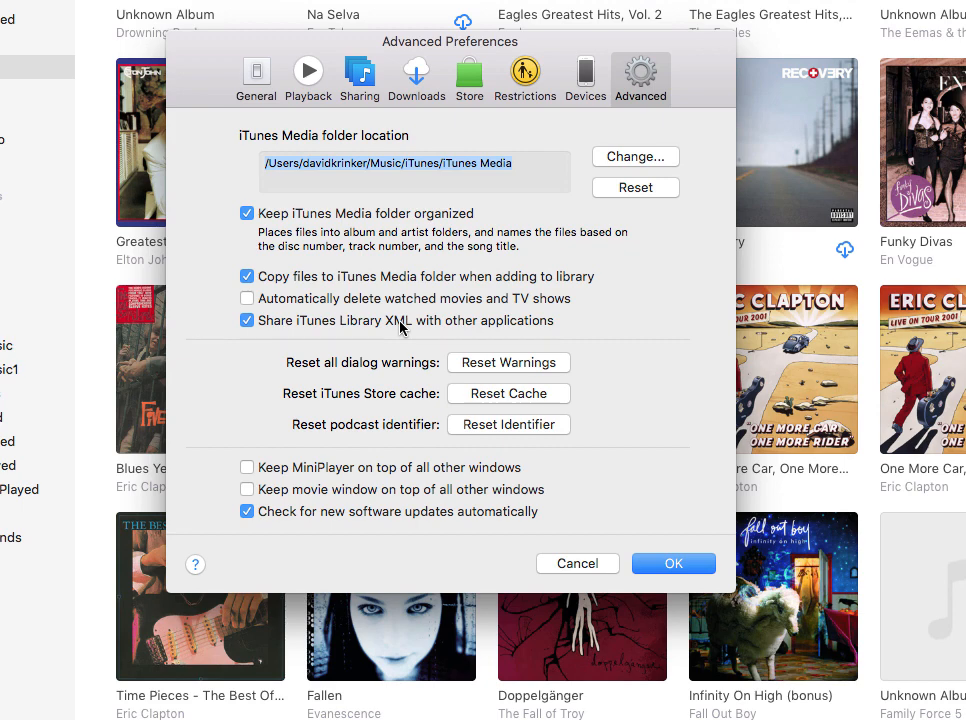
pyautogui.moveTo(358, 90)
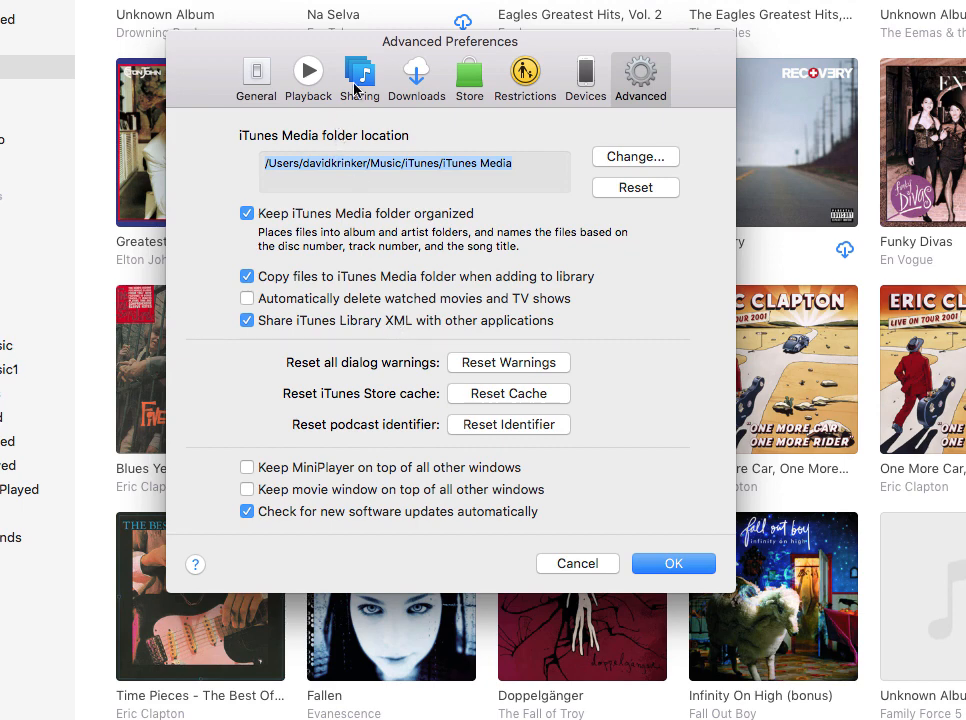
pyautogui.moveTo(308, 65)
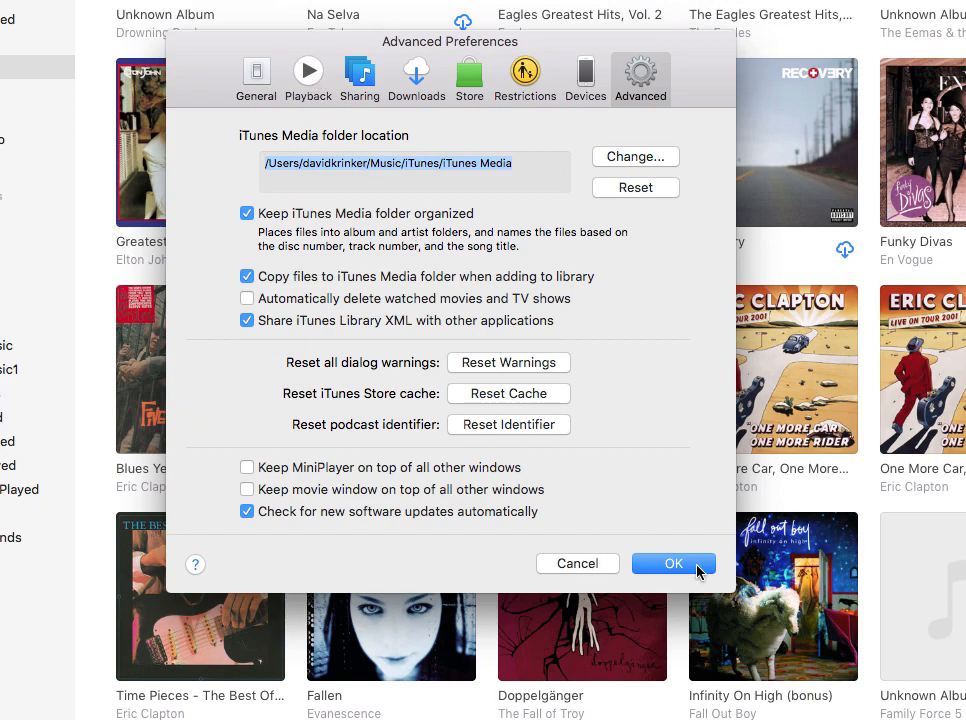
# Step: Confirm iTunes library XML sharing and close the iTunes preferences
pyautogui.click(672, 563)
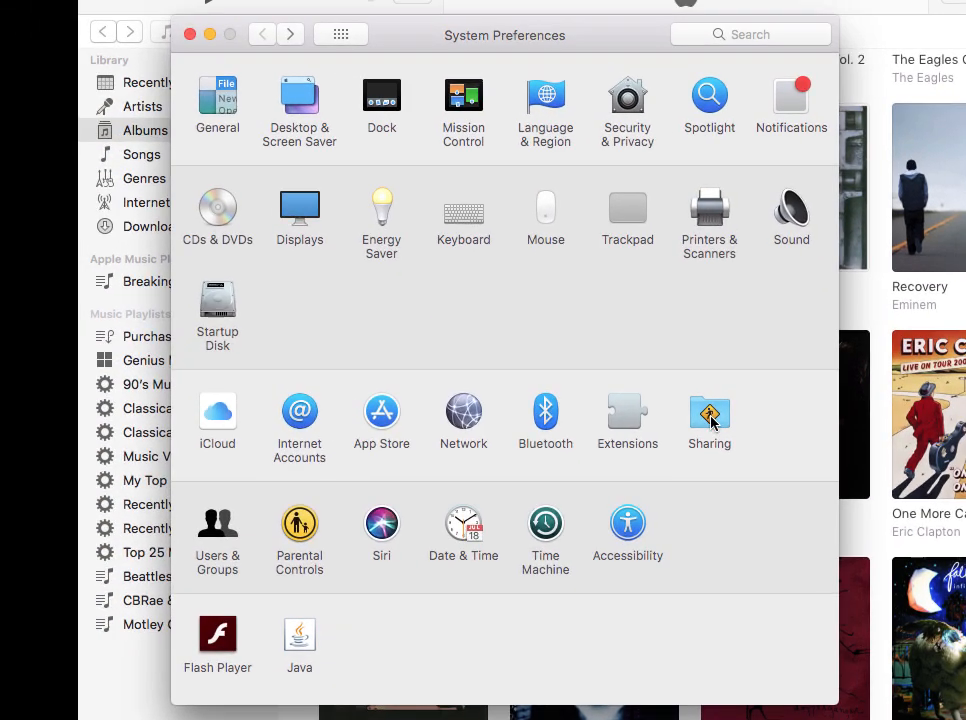
# Step: Turn on File Sharing and share the iTunes folder, Read Only for Staff and Everyone
pyautogui.click(709, 415)
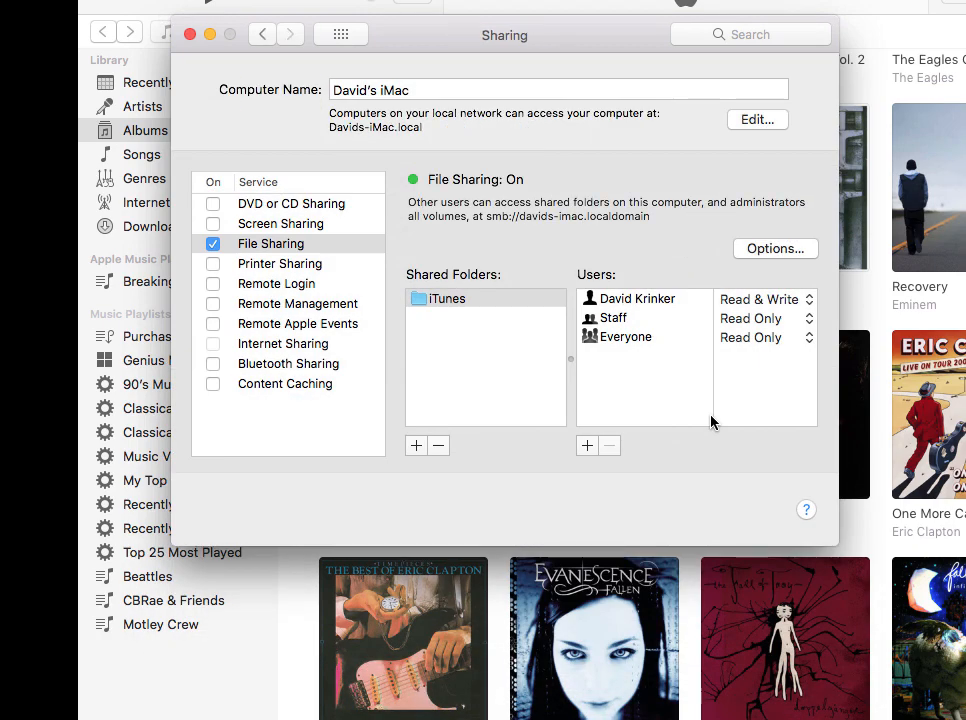
pyautogui.moveTo(258, 250)
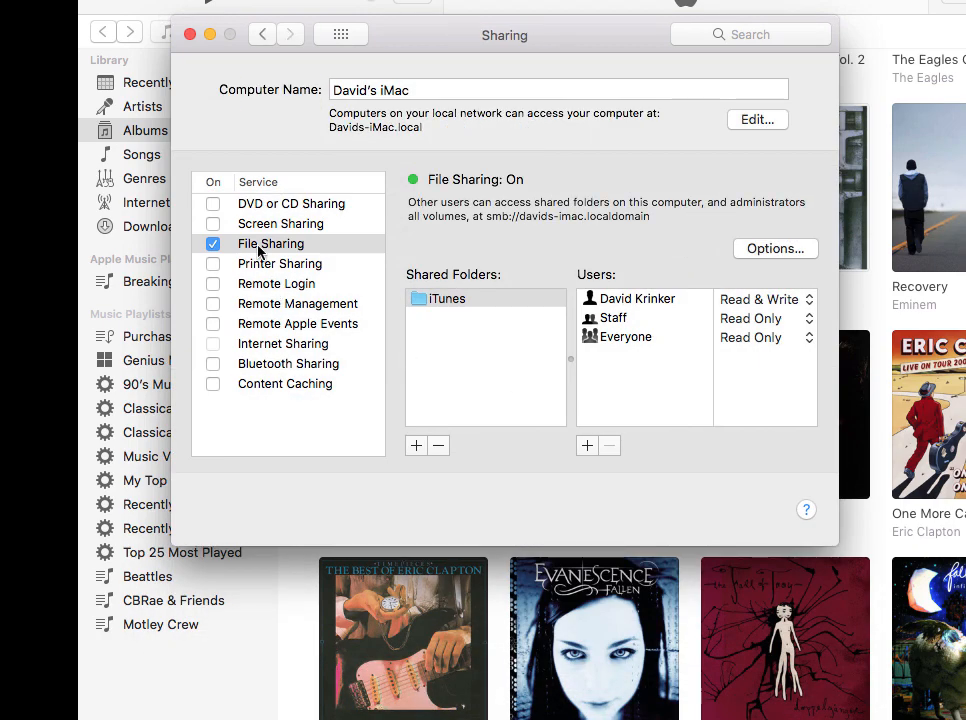
pyautogui.moveTo(263, 252)
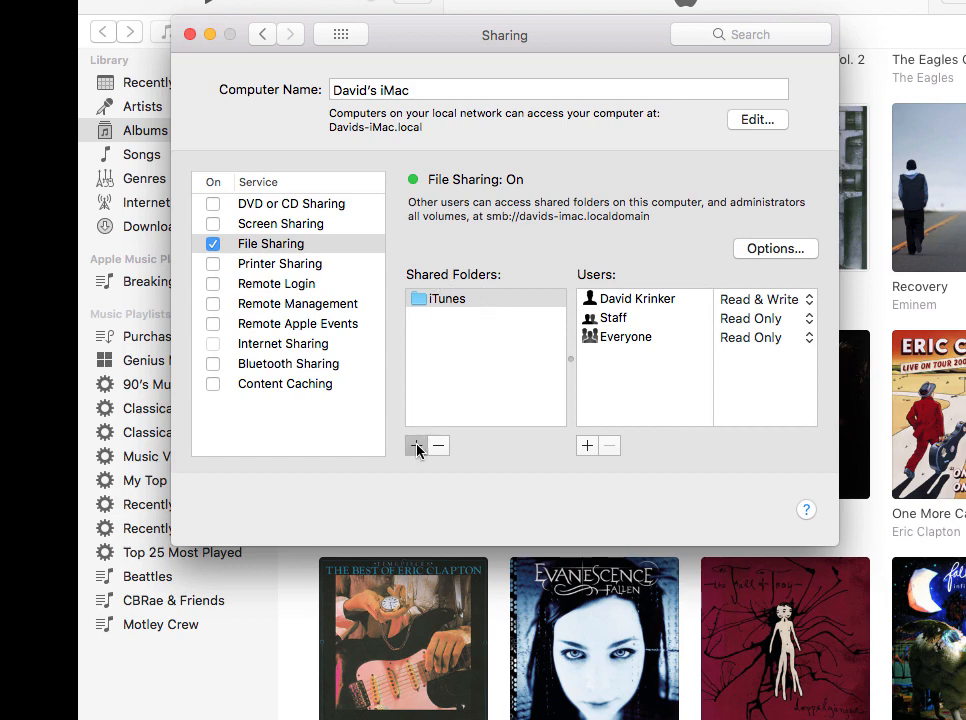
pyautogui.click(416, 445)
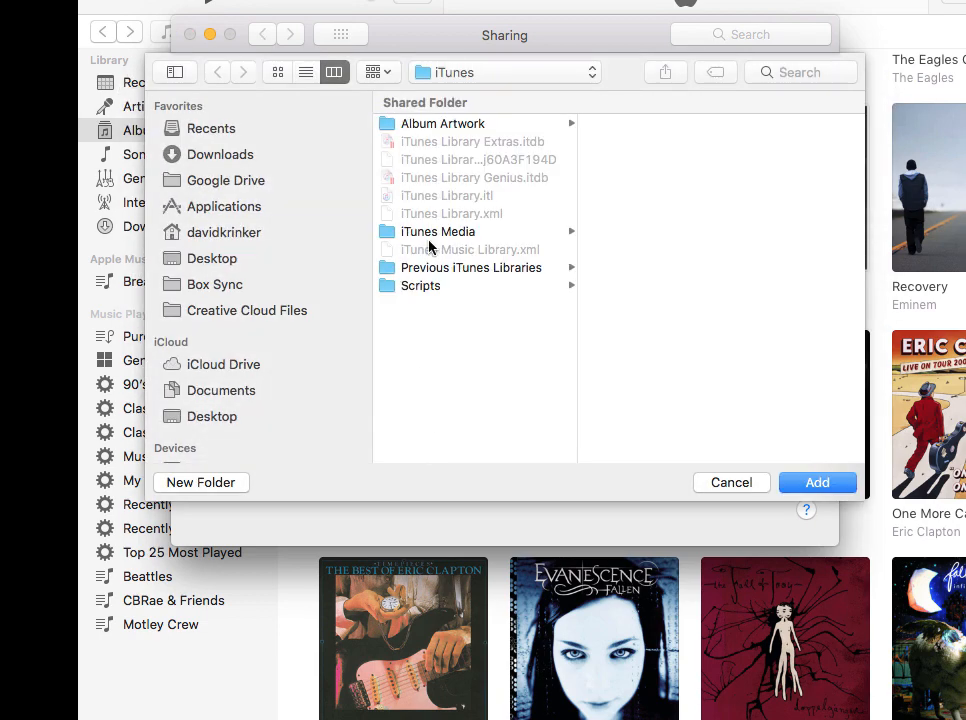
pyautogui.click(505, 72)
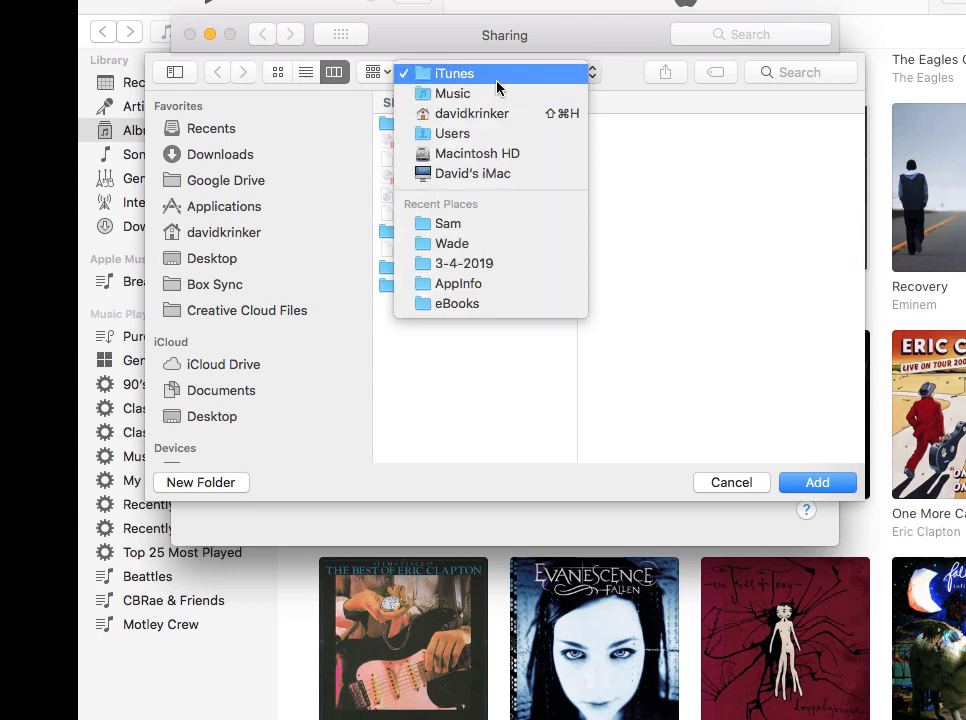
pyautogui.click(454, 73)
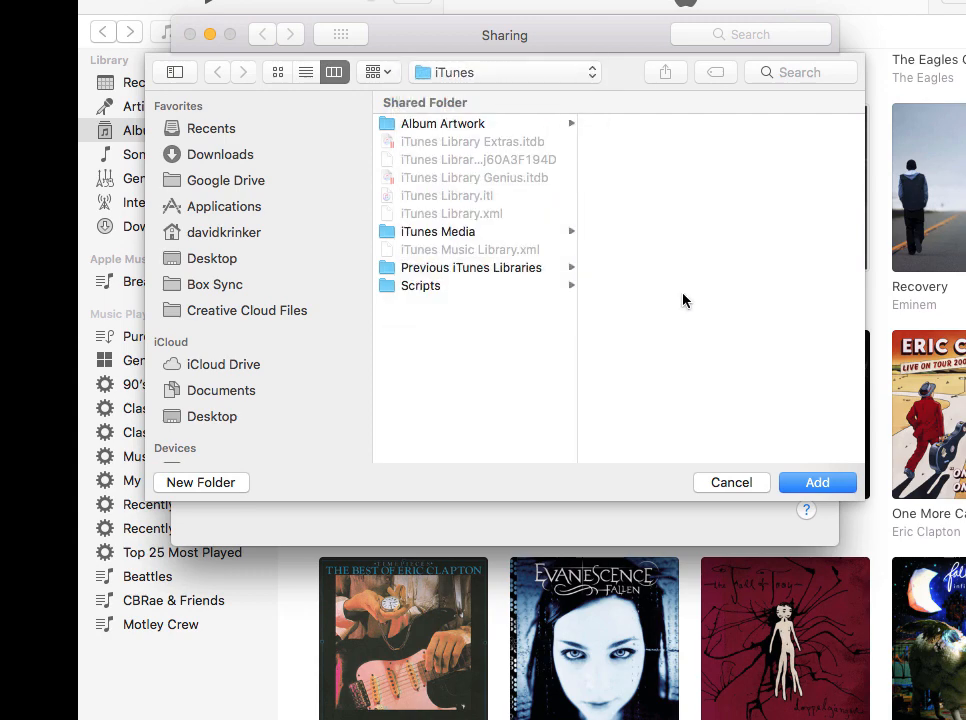
pyautogui.click(731, 482)
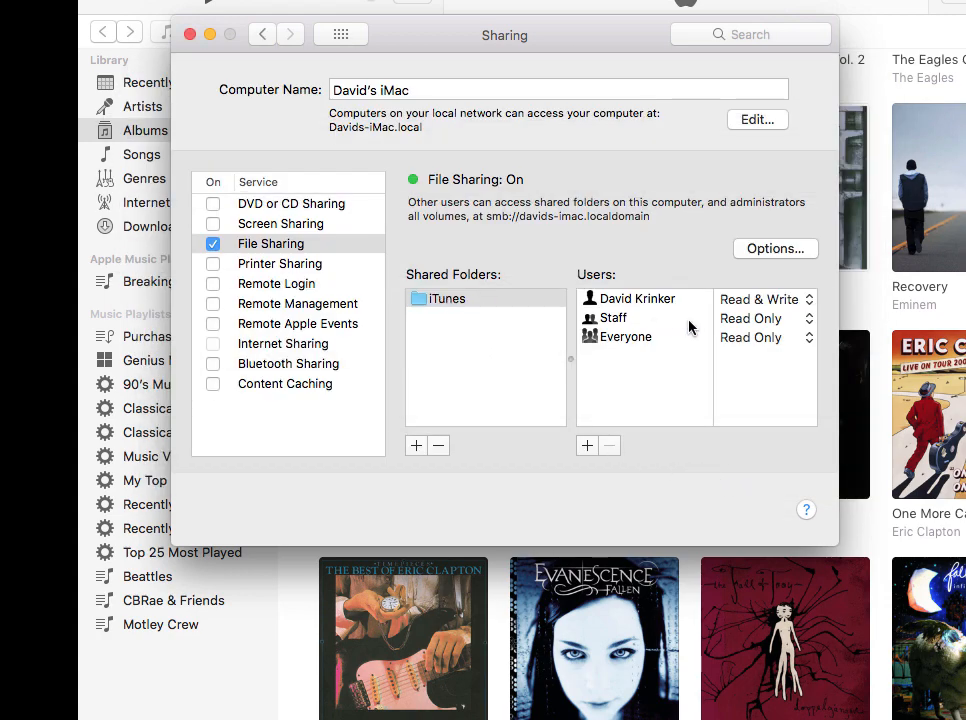
pyautogui.moveTo(505, 306)
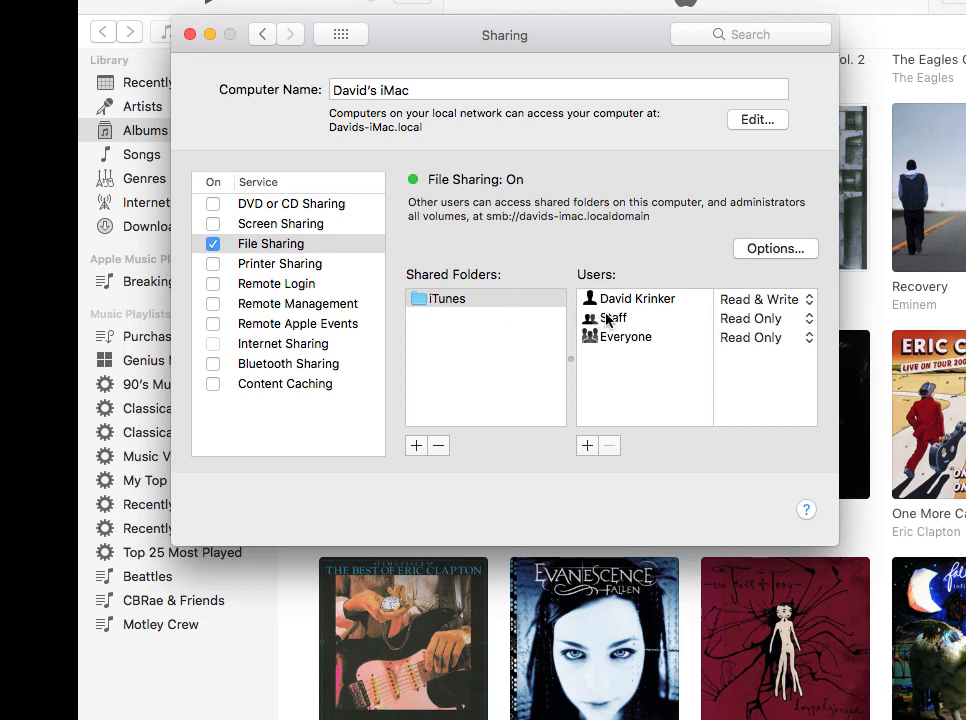
pyautogui.moveTo(644, 340)
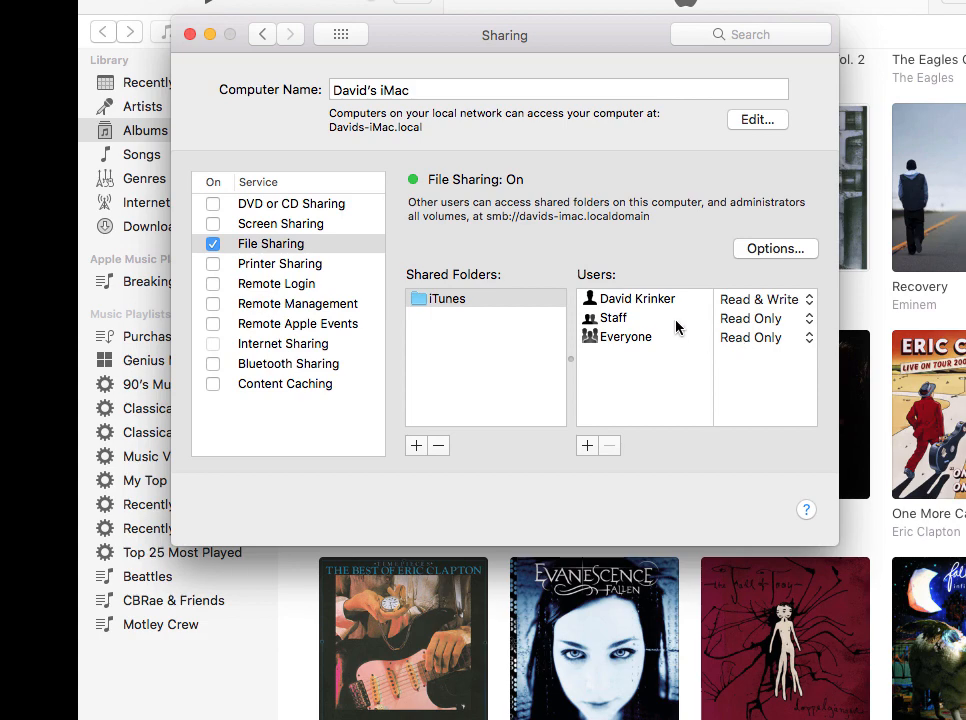
pyautogui.moveTo(683, 300)
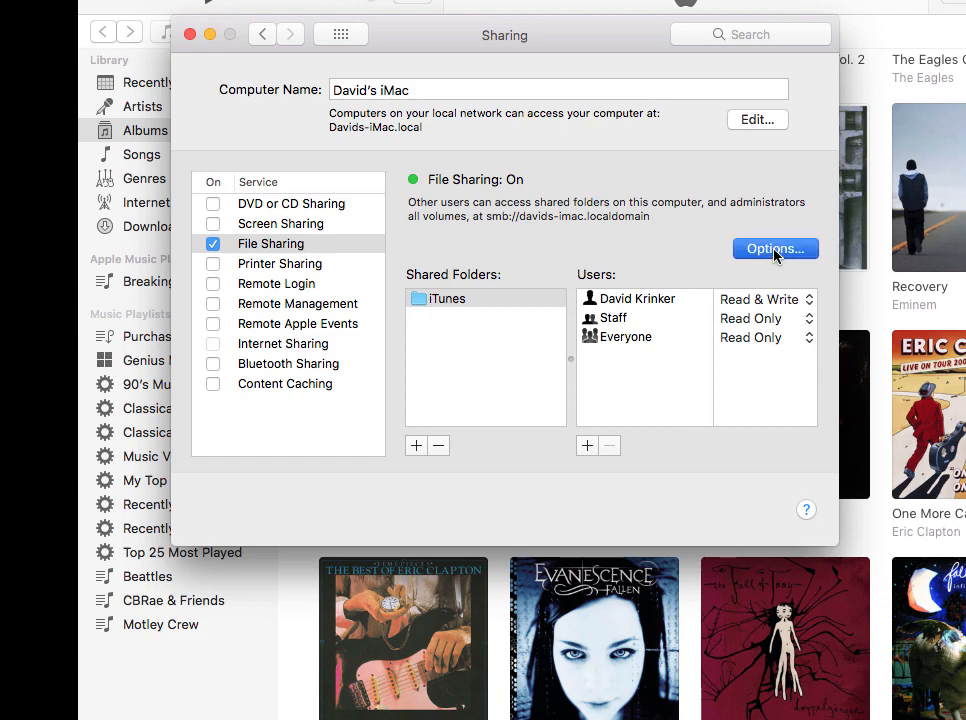
# Step: Re-enable the user account for Windows file sharing under SMB options, authorizing with the password
pyautogui.click(775, 248)
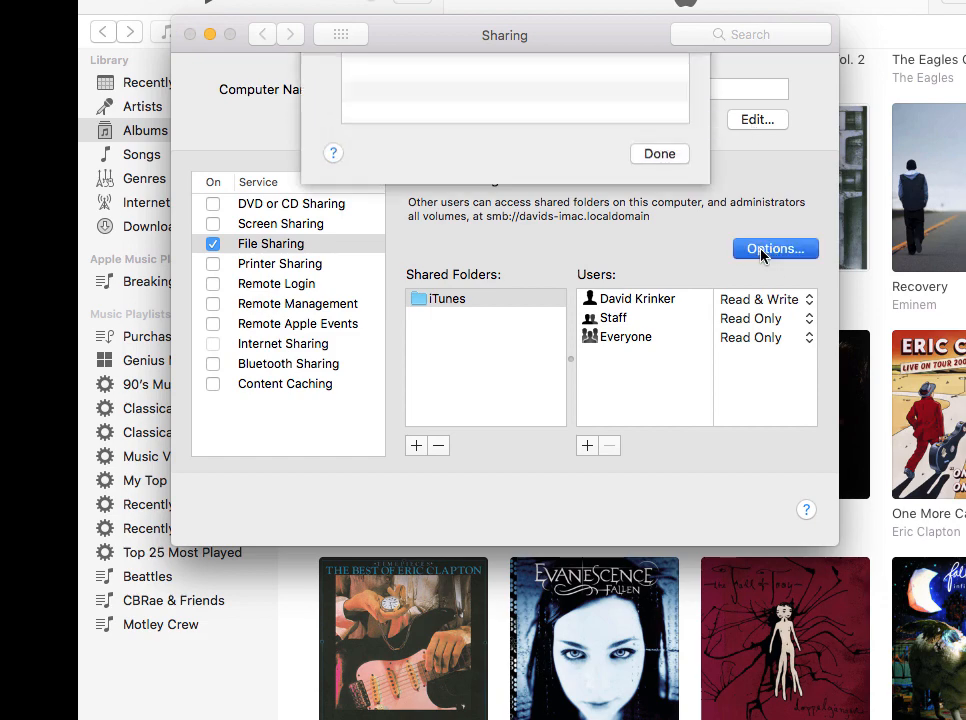
pyautogui.click(775, 248)
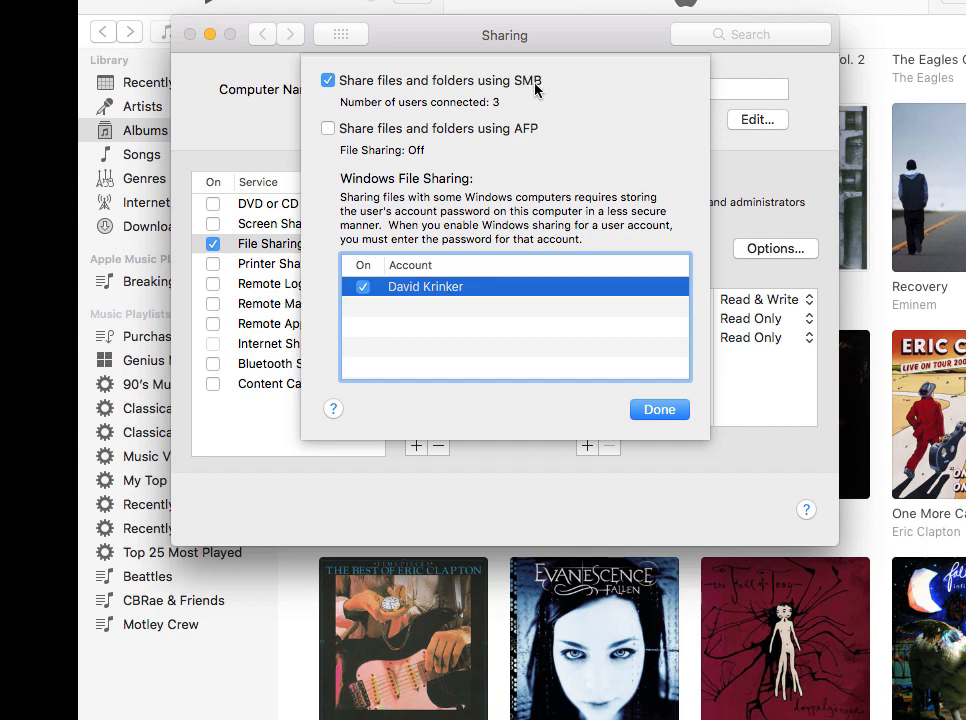
pyautogui.moveTo(452, 90)
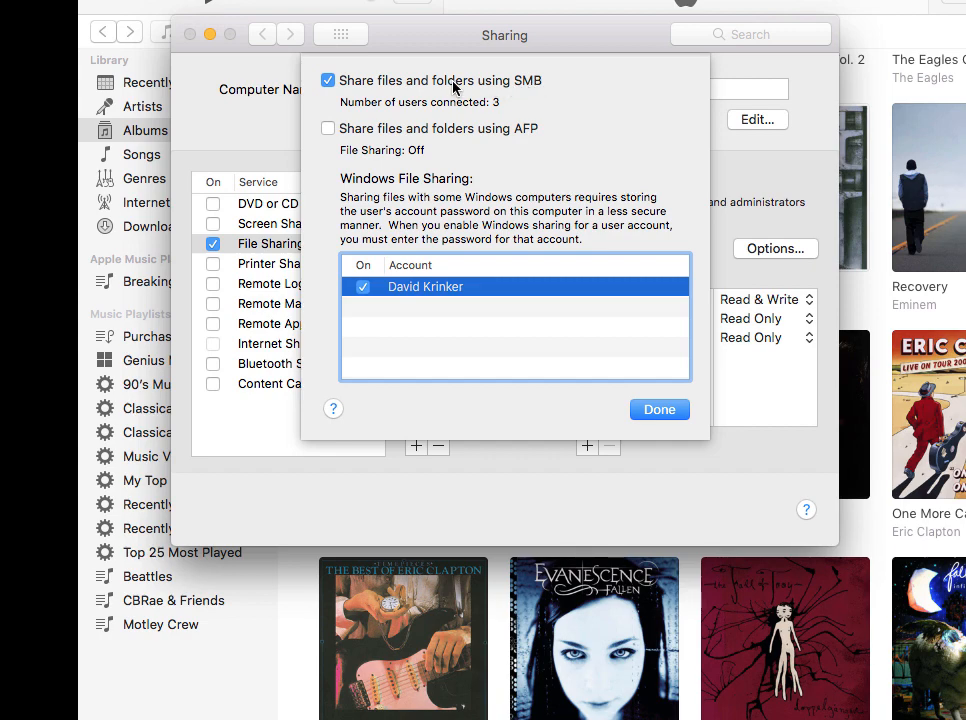
pyautogui.moveTo(437, 90)
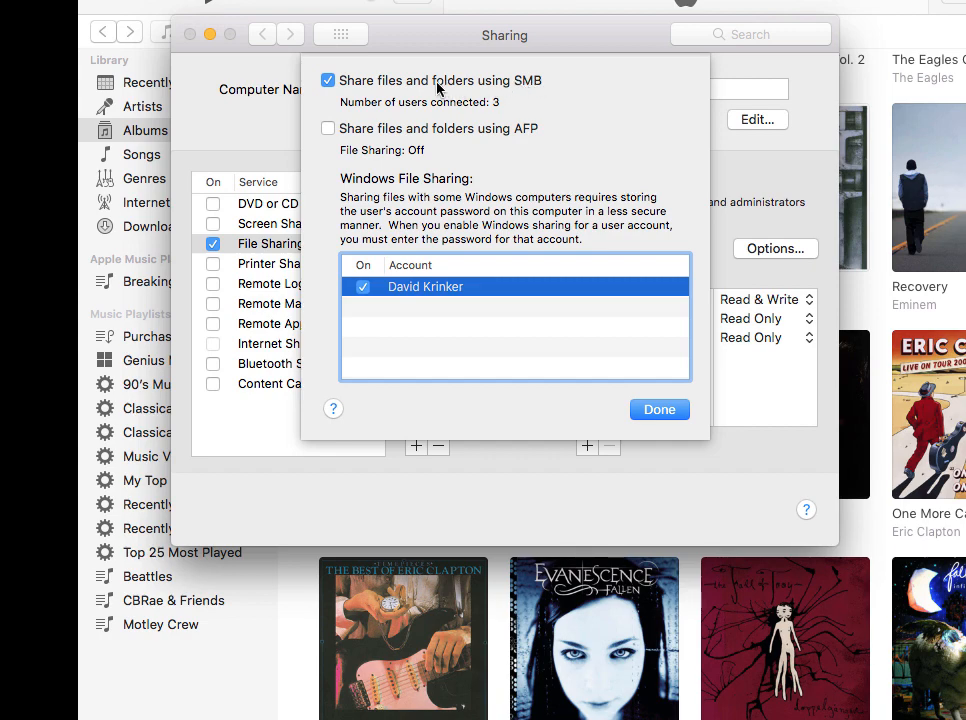
pyautogui.moveTo(510, 90)
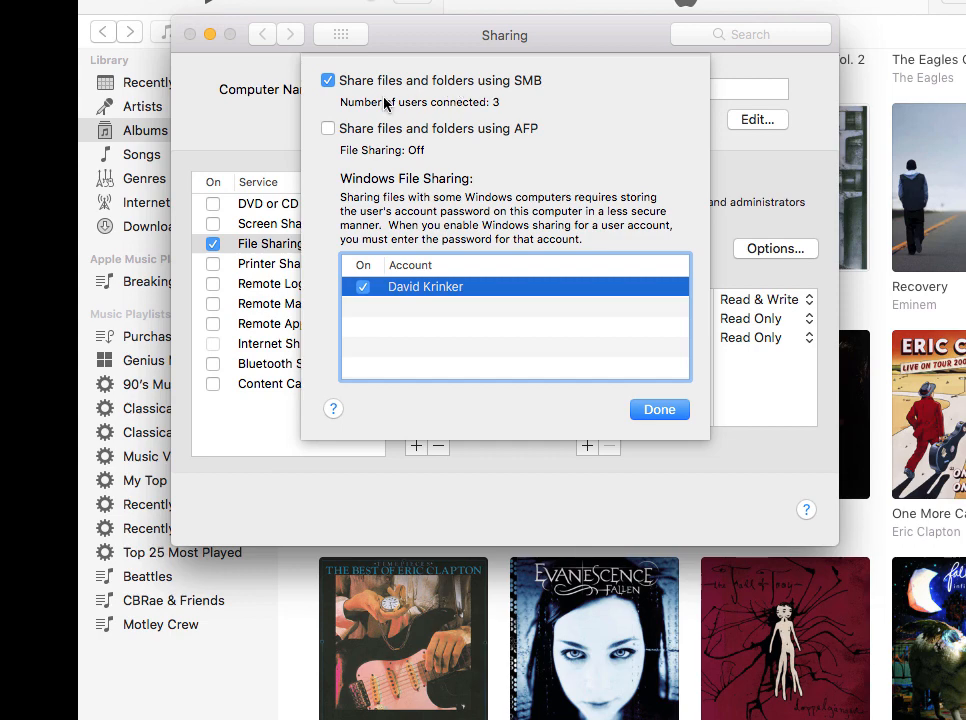
pyautogui.click(363, 287)
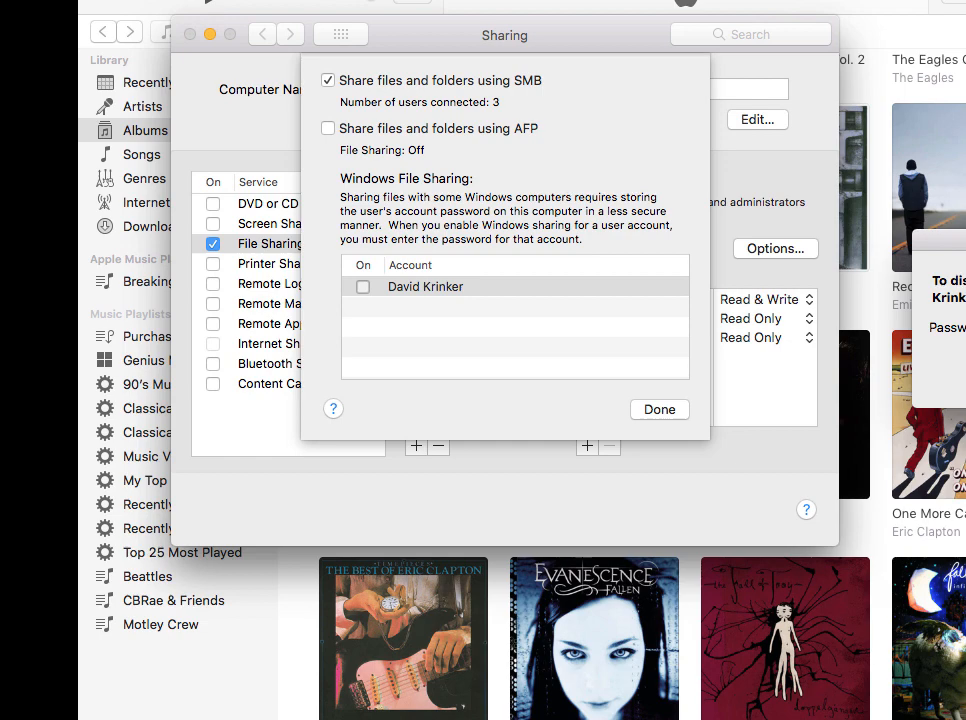
pyautogui.click(425, 287)
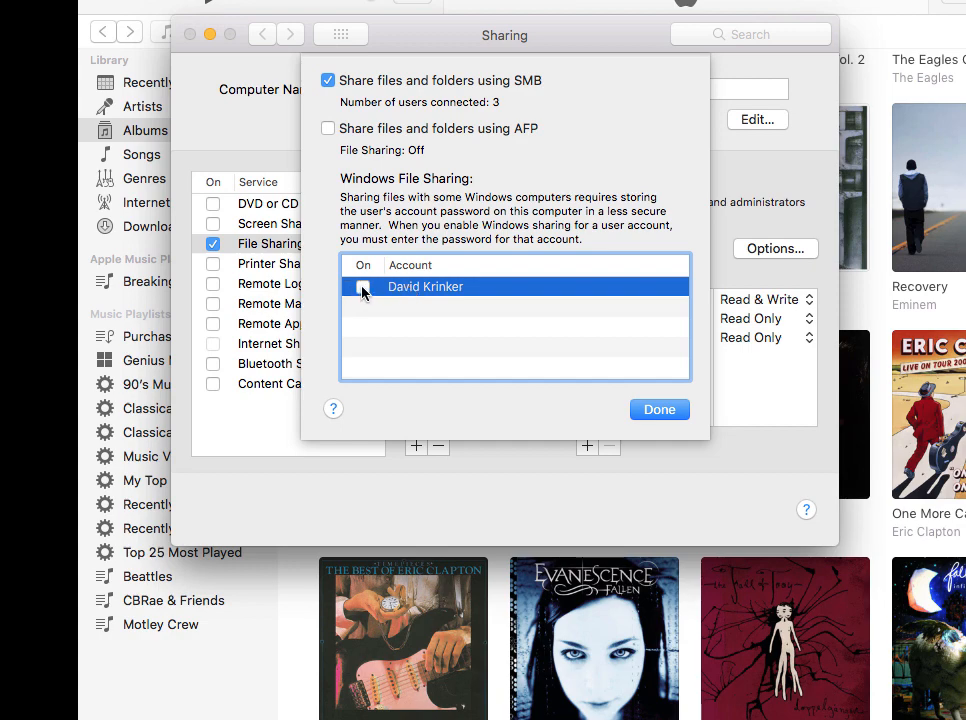
pyautogui.click(363, 287)
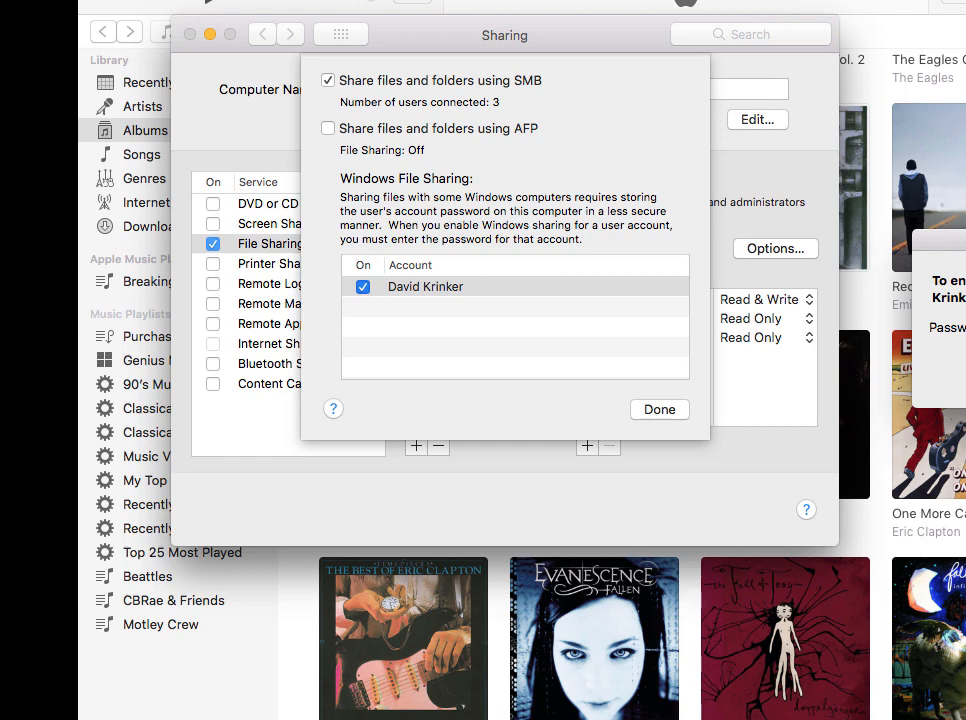
pyautogui.click(425, 287)
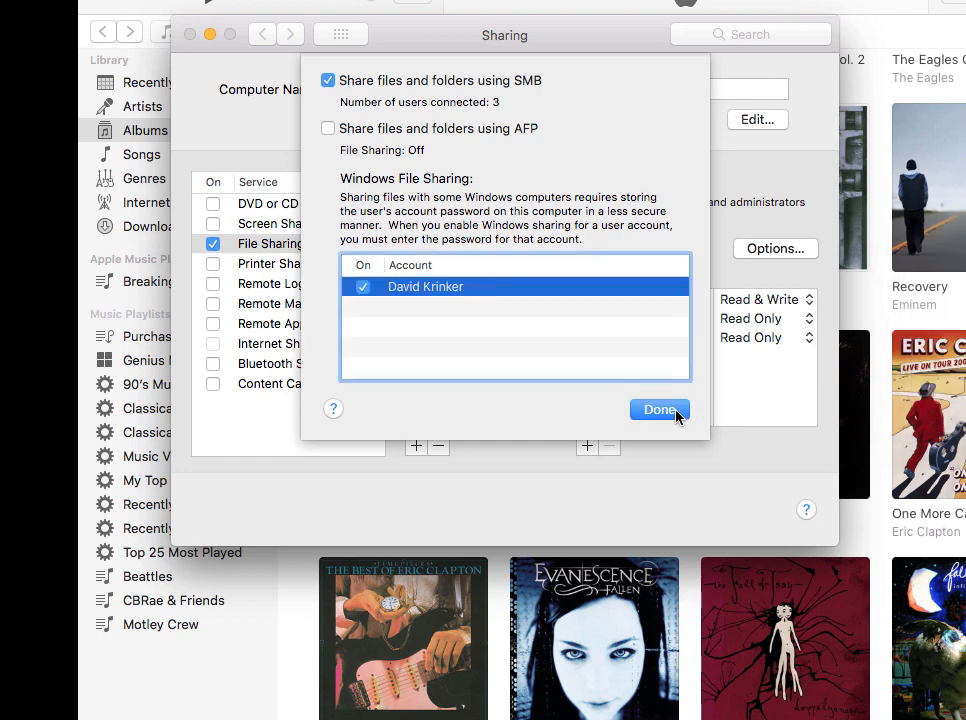
pyautogui.click(659, 409)
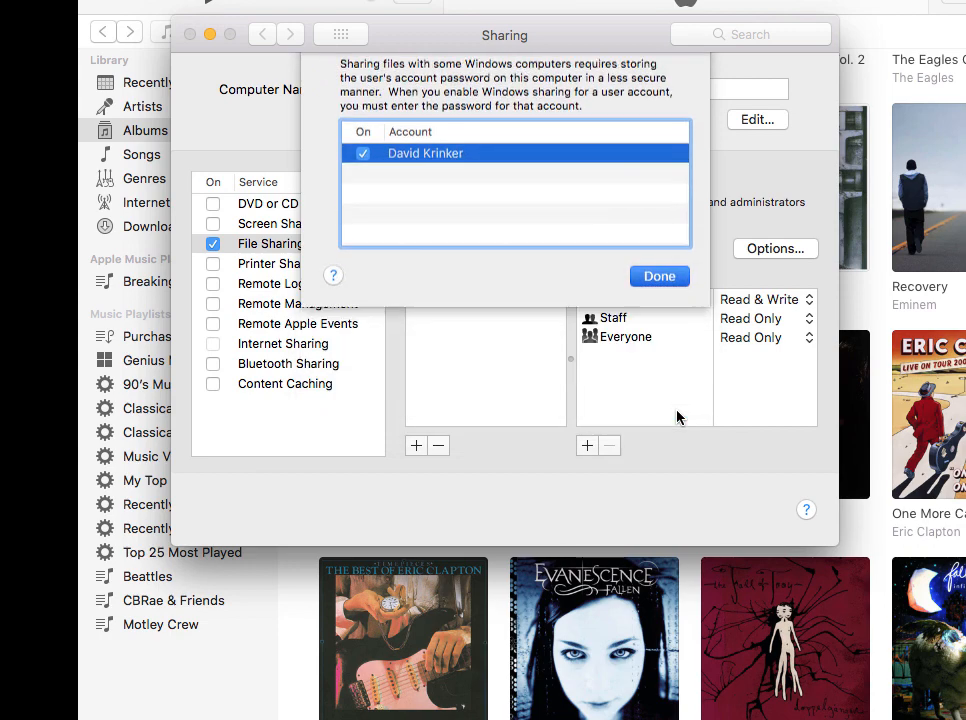
# Step: Close the Sharing preferences window, returning to the CasaTunes Setup My Music page
pyautogui.click(659, 276)
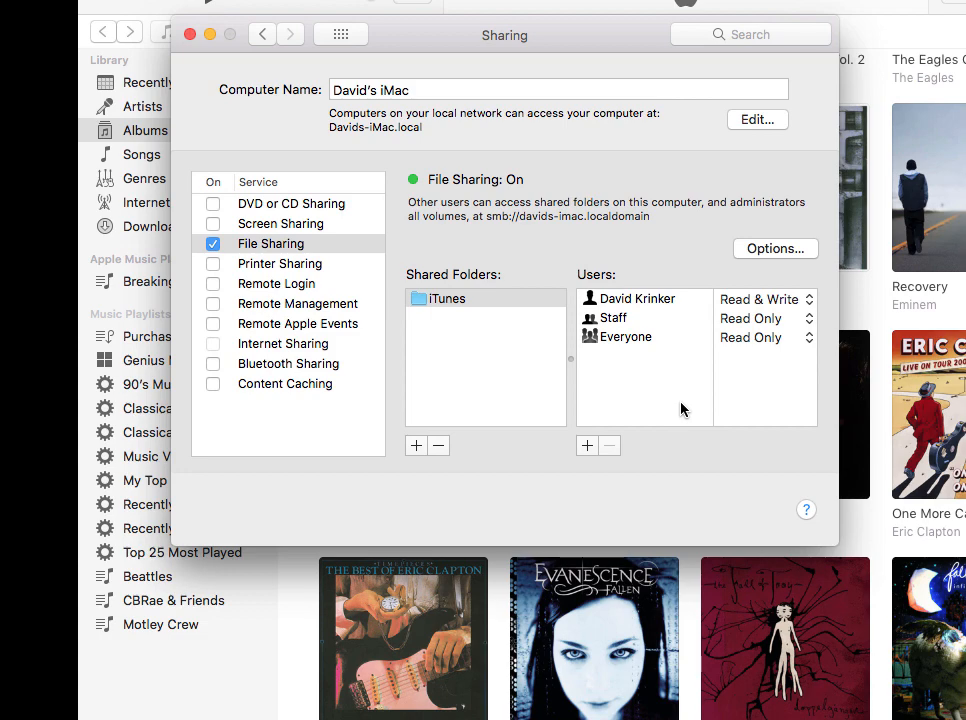
pyautogui.moveTo(168, 72)
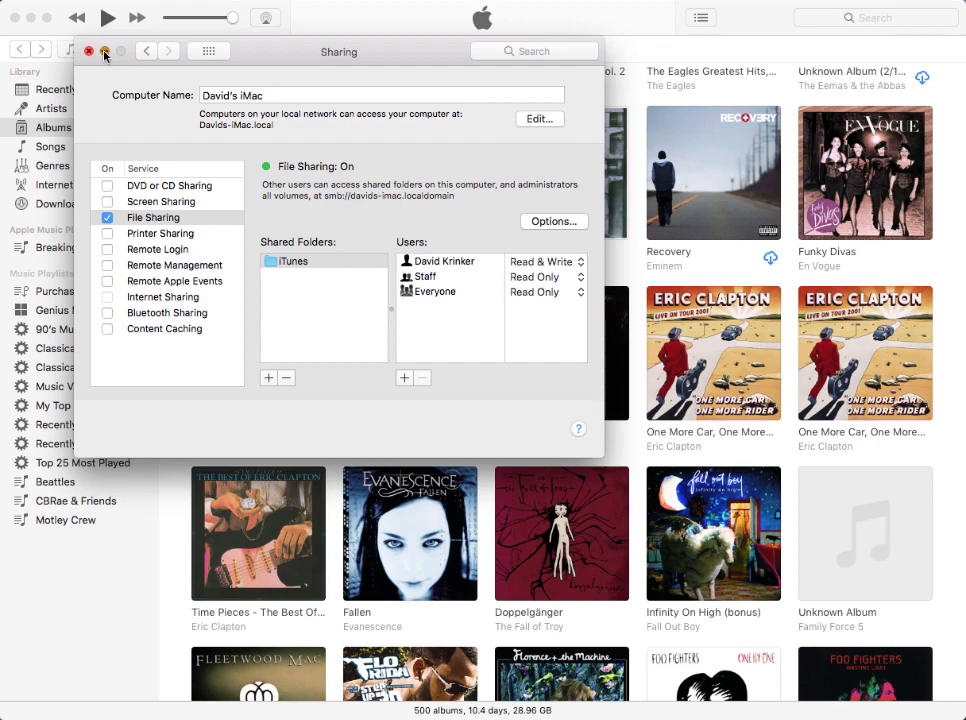
pyautogui.click(89, 51)
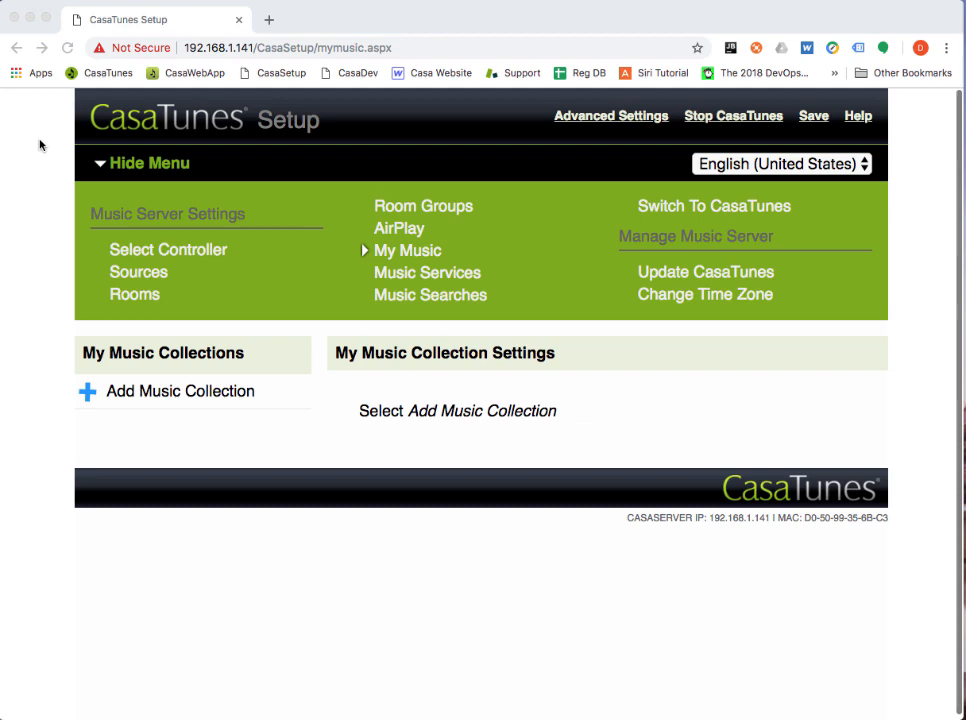
pyautogui.moveTo(80, 148)
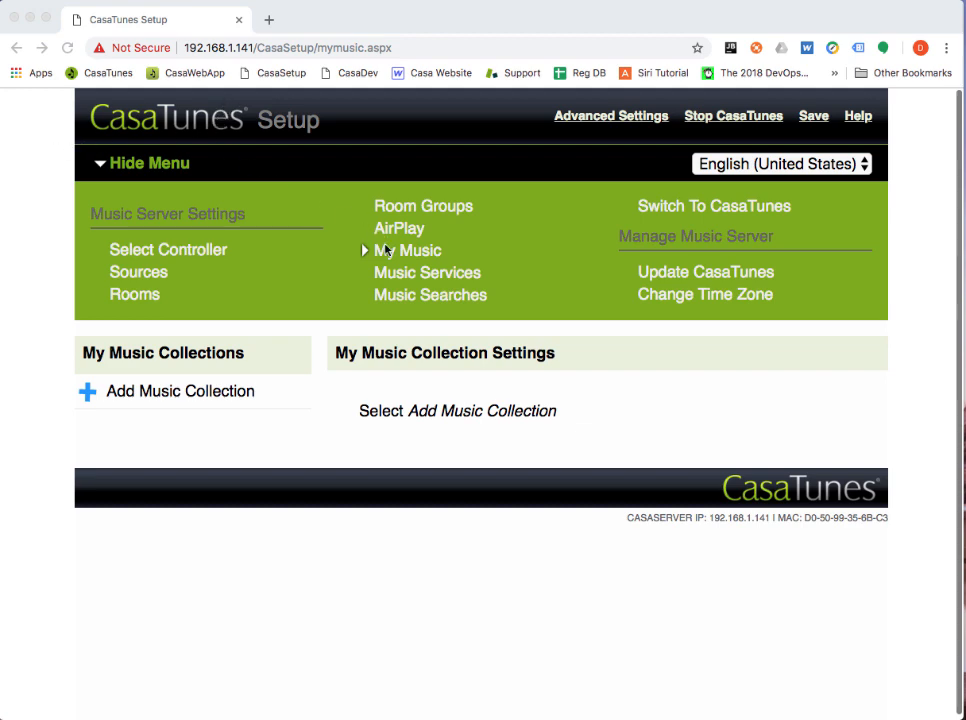
pyautogui.moveTo(390, 250)
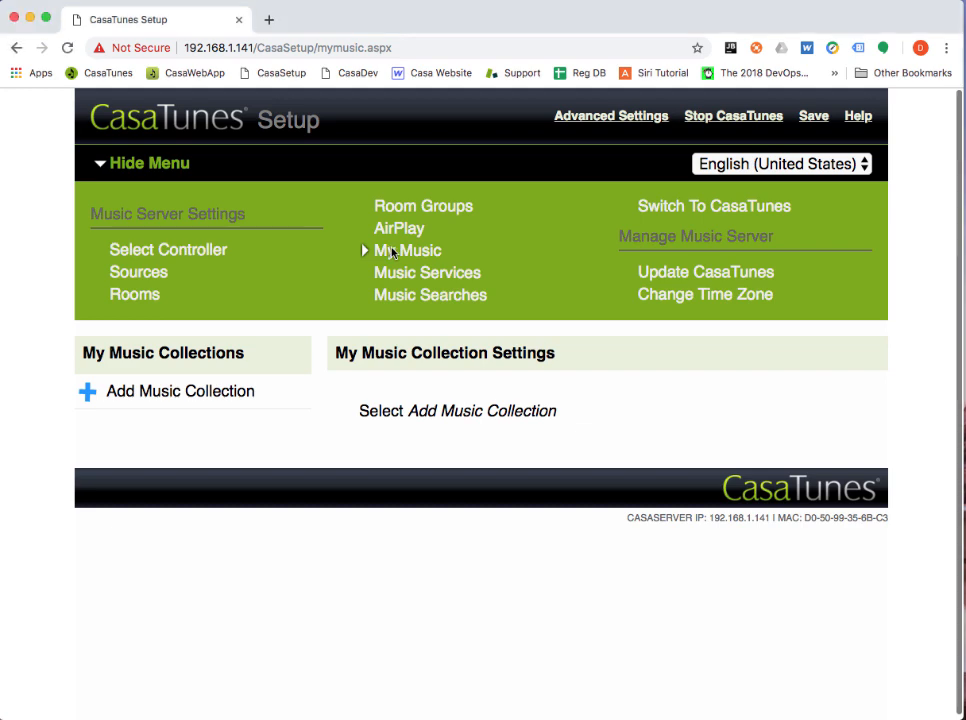
pyautogui.moveTo(296, 263)
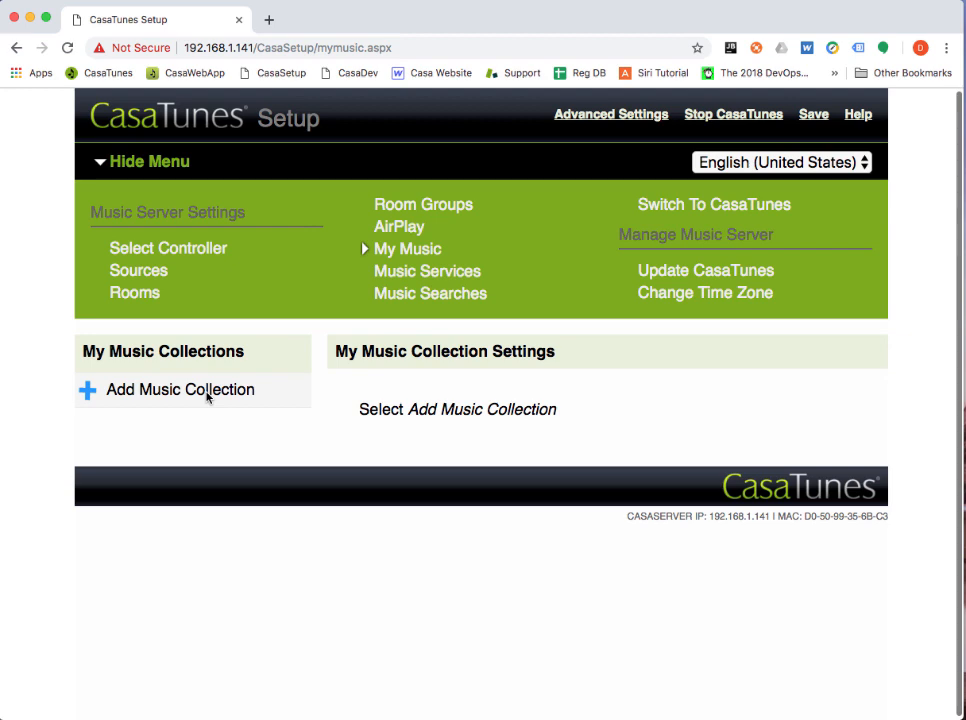
# Step: Add a new music collection entry on the My Music page
pyautogui.click(180, 389)
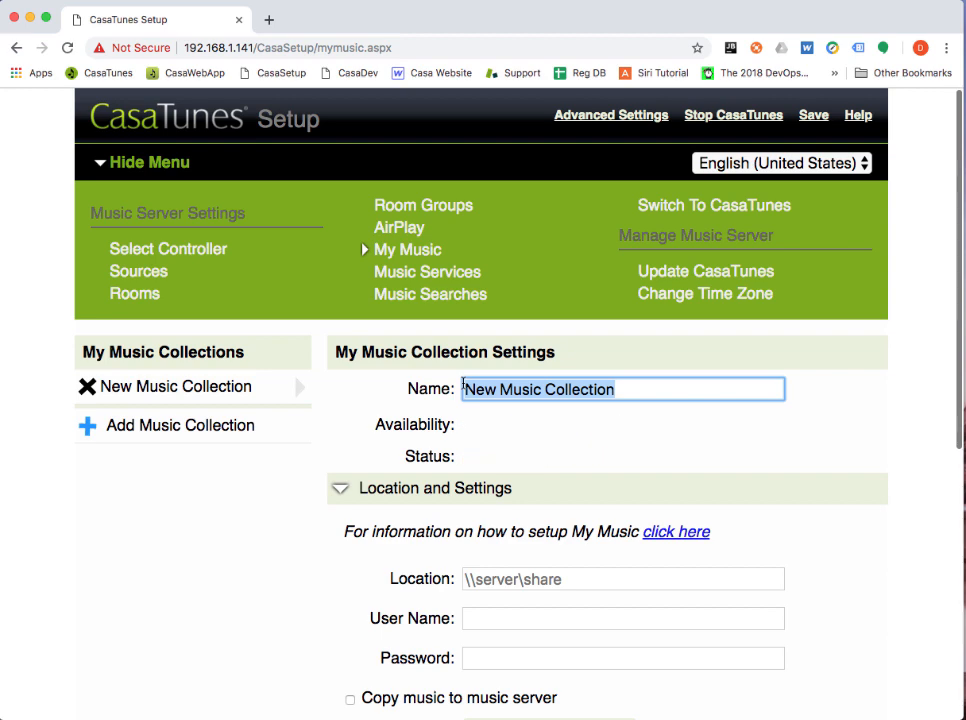
# Step: Name the collection David's iTunes Music and enter the \\davids-itun… network share location
pyautogui.write("David's iTunes Muis")
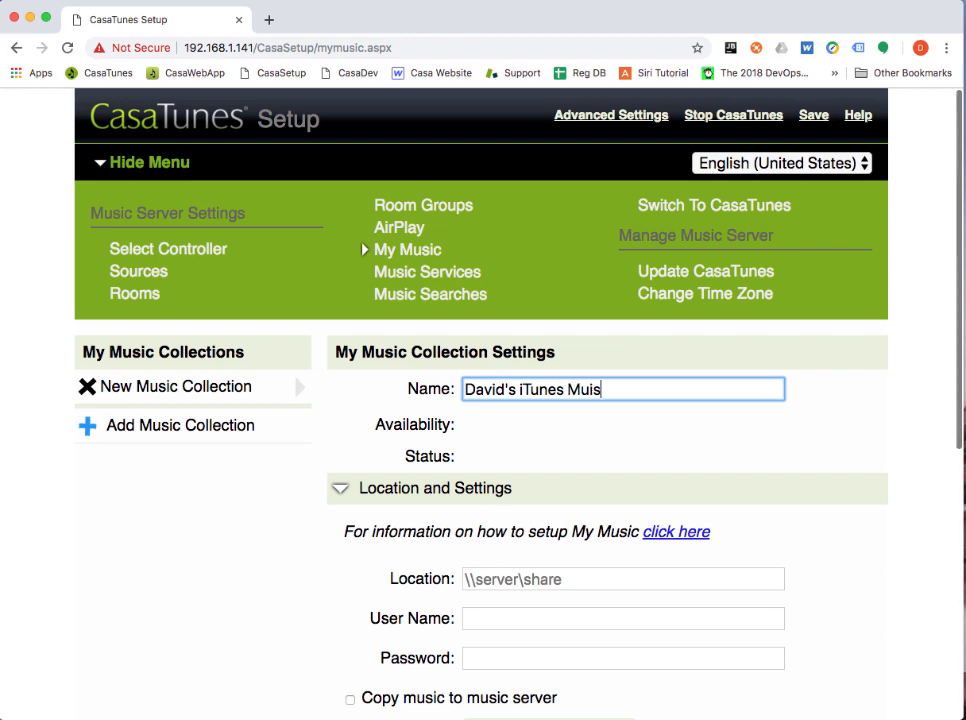
pyautogui.write('c')
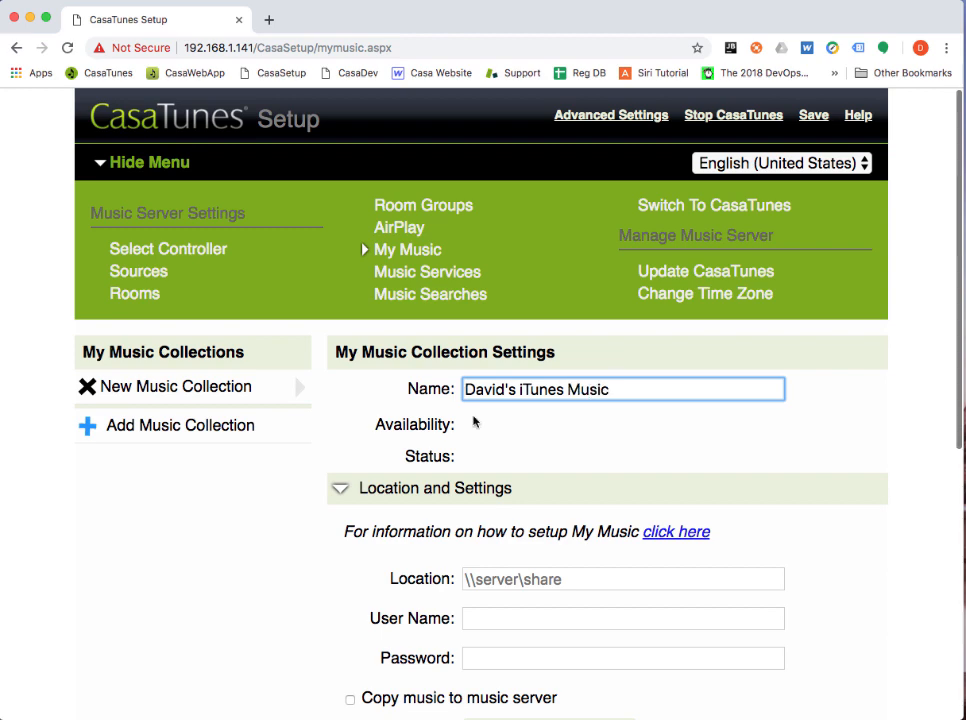
pyautogui.click(623, 579)
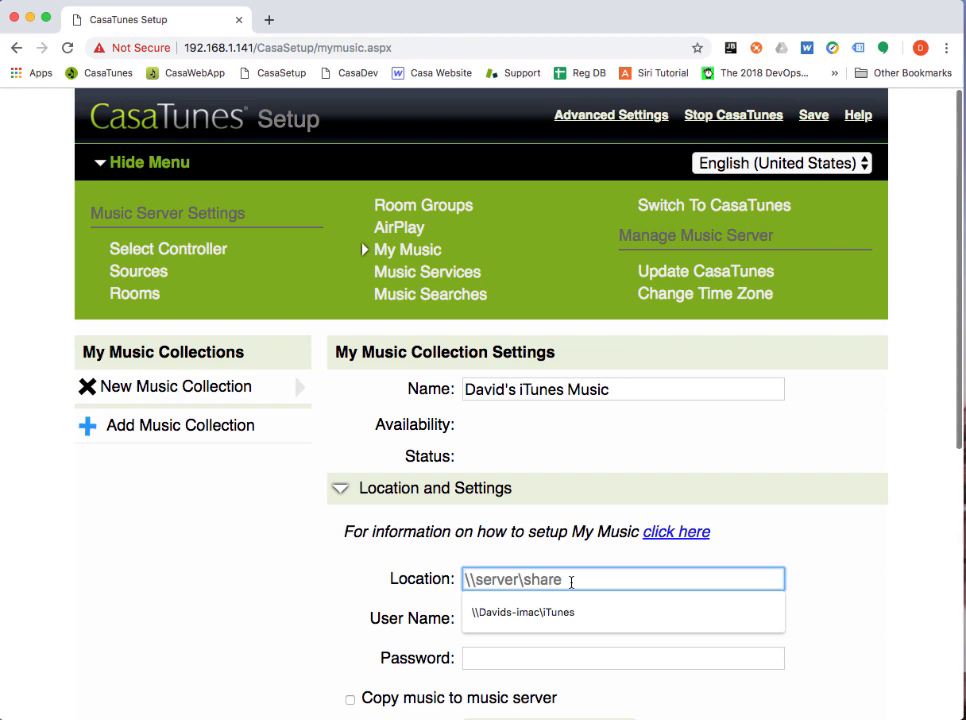
pyautogui.write('\\\\davi')
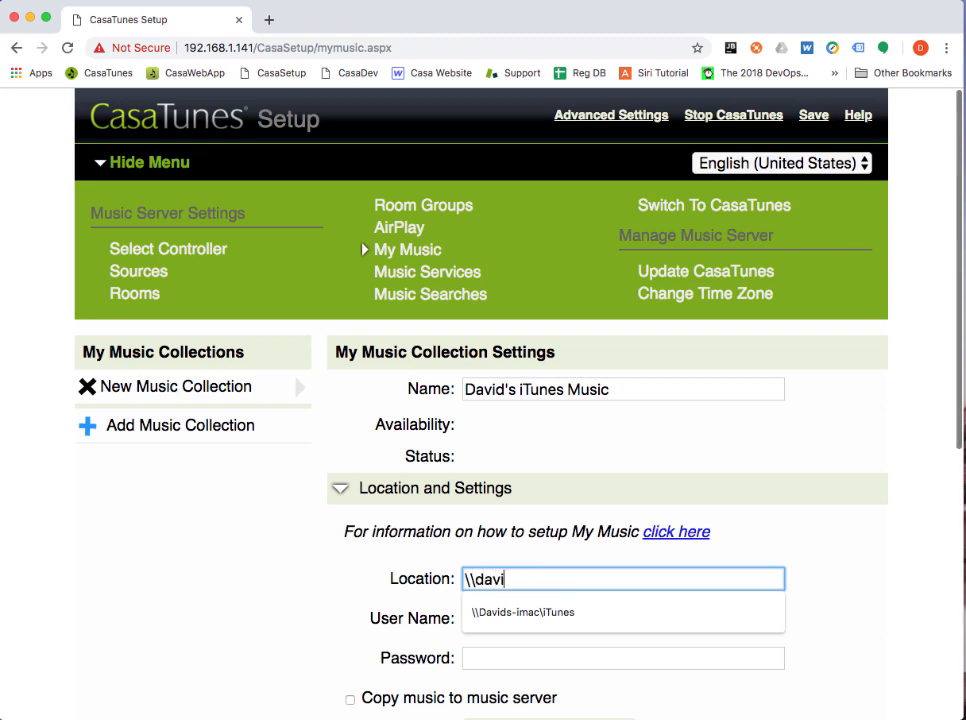
pyautogui.write('ds-imac\\')
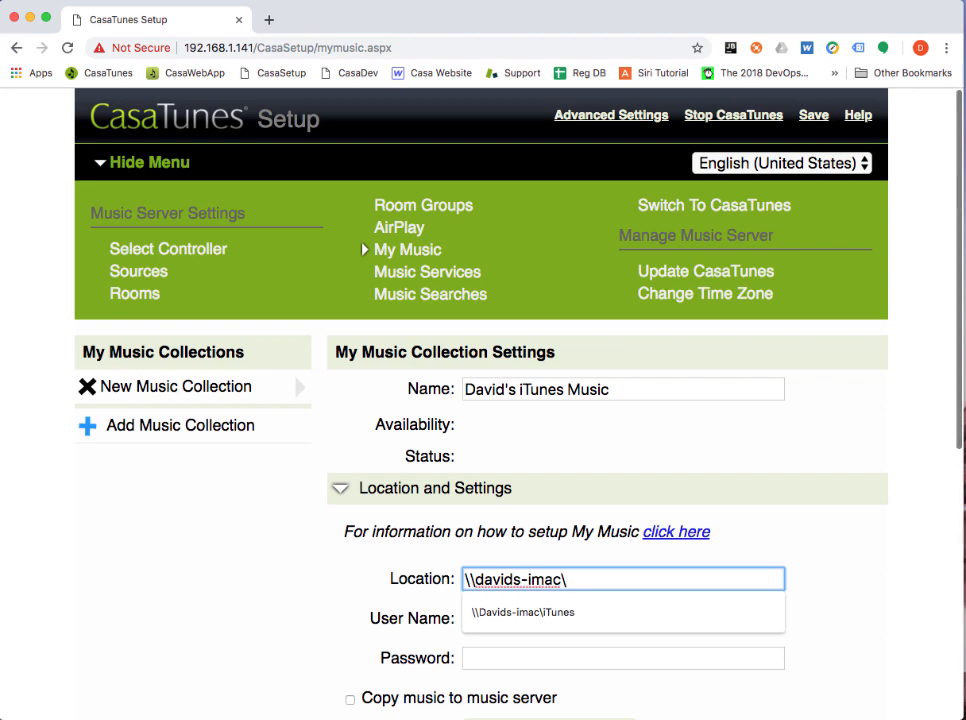
pyautogui.write('itunes')
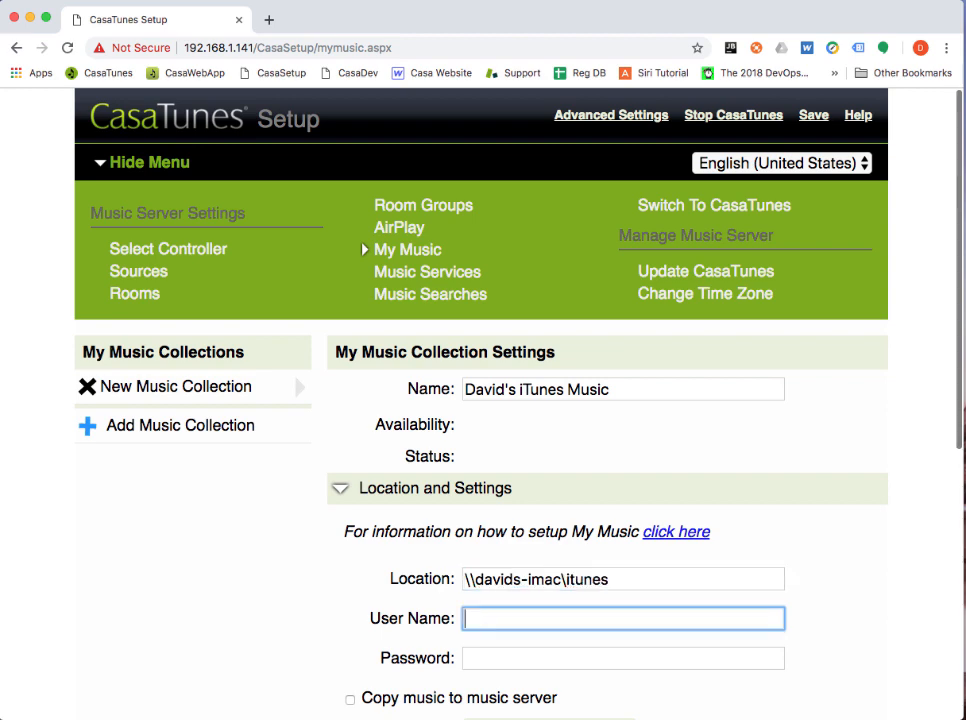
# Step: Enter user name 'david' and the account password for the iTunes share
pyautogui.scroll(-3)
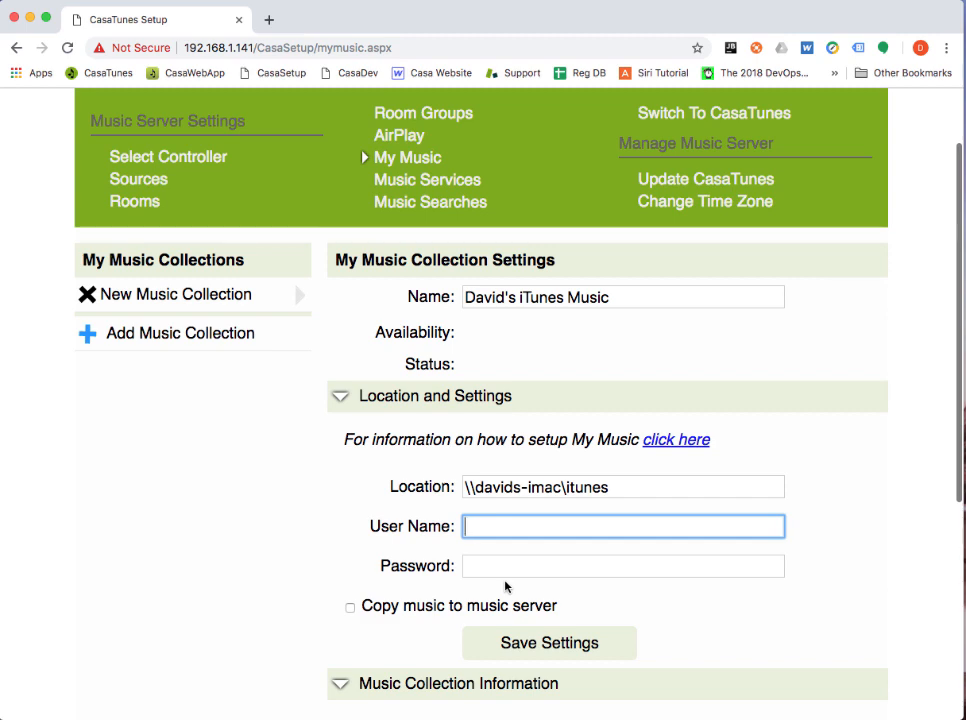
pyautogui.write('david krinker')
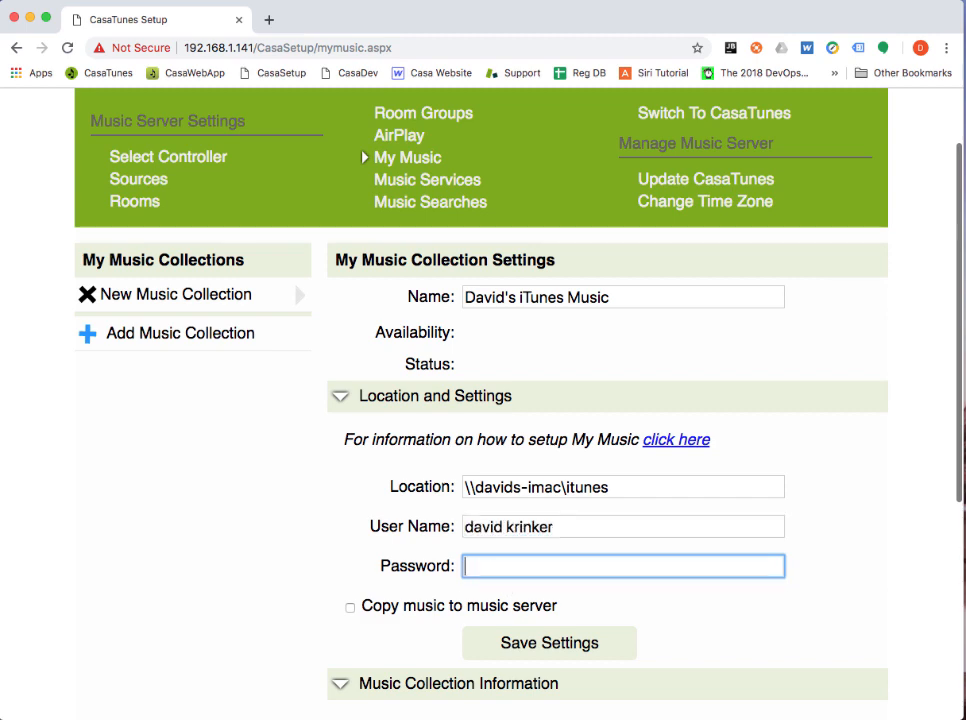
pyautogui.write('•••••')
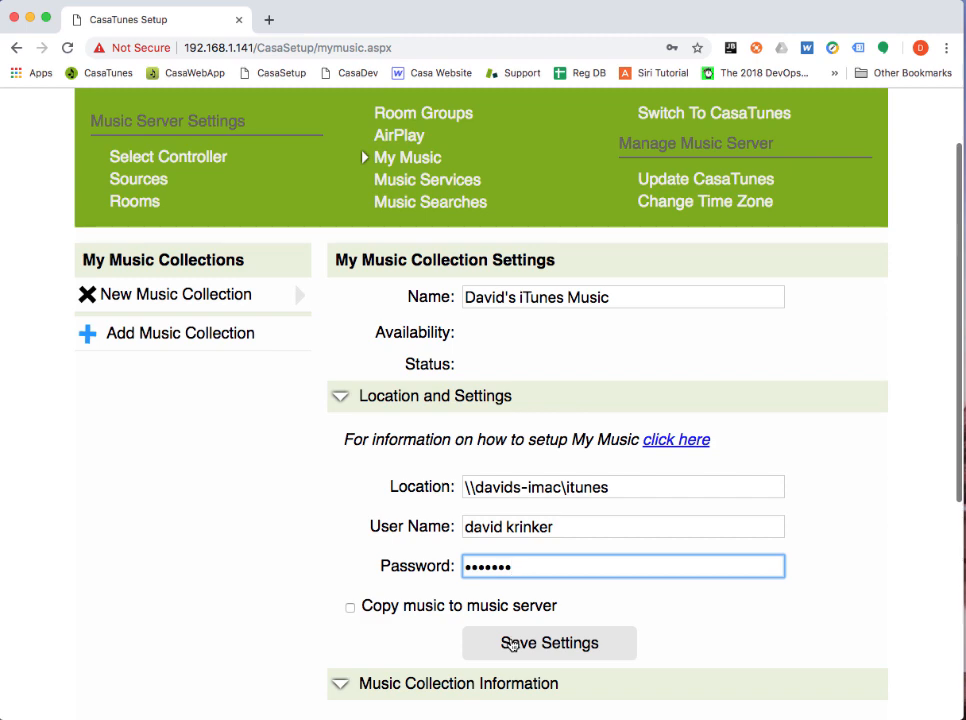
# Step: Enable 'Copy music to music server' and save the collection settings until verified Online
pyautogui.click(350, 607)
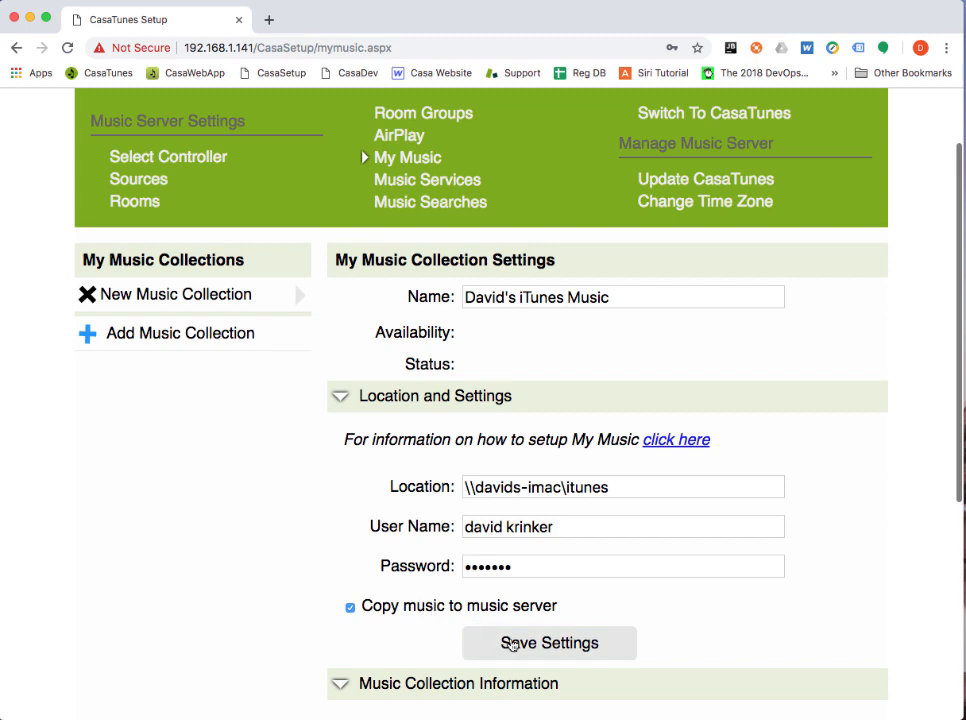
pyautogui.click(549, 643)
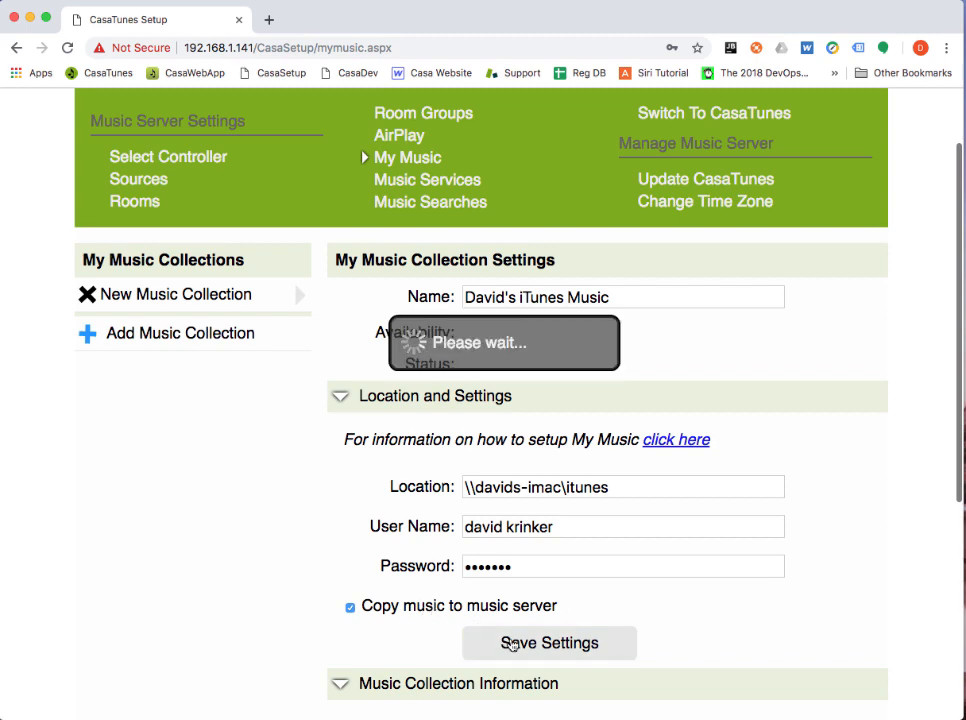
pyautogui.click(549, 643)
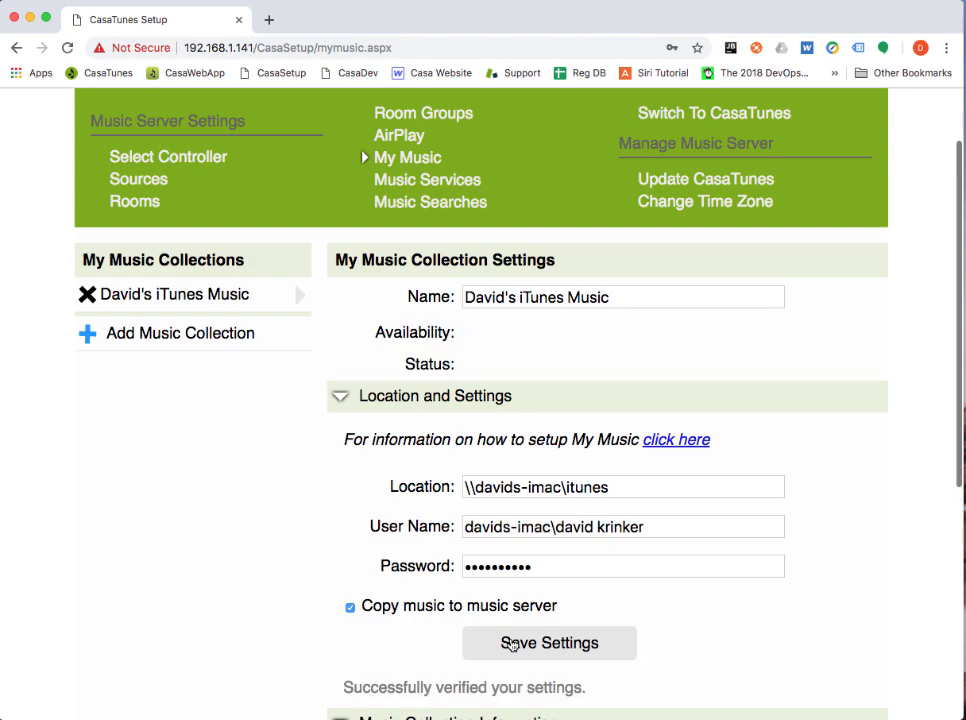
pyautogui.click(549, 643)
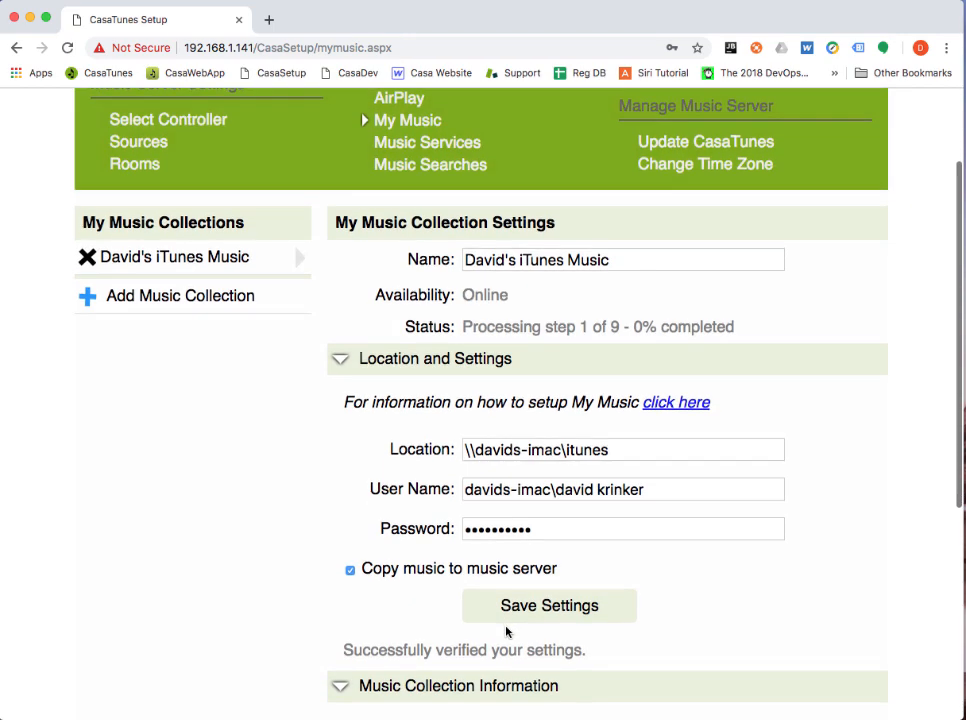
pyautogui.scroll(-3)
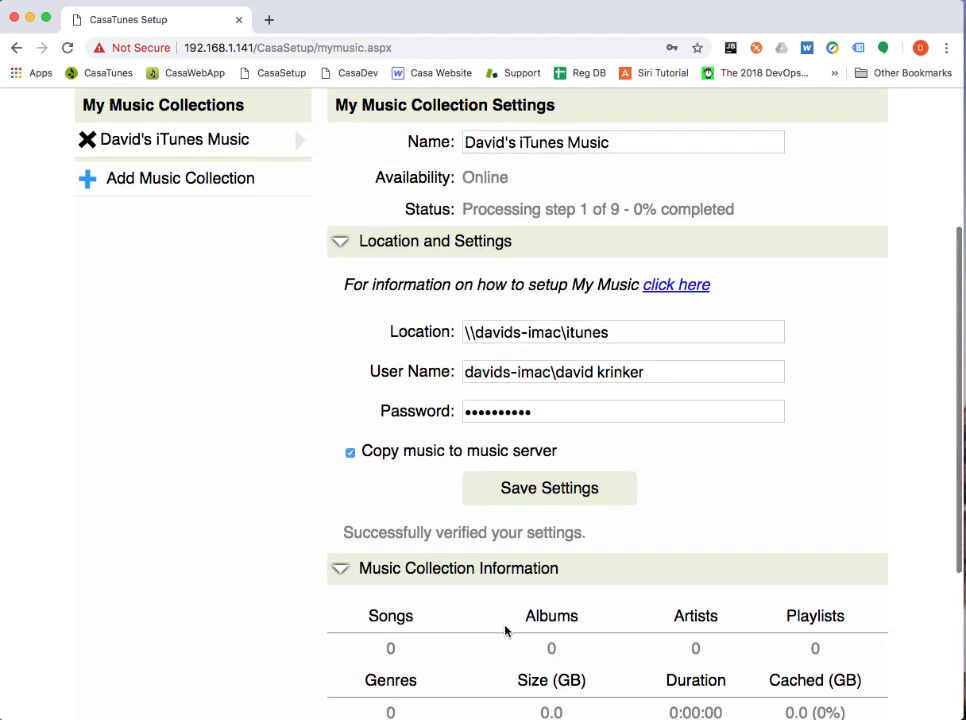
pyautogui.scroll(-3)
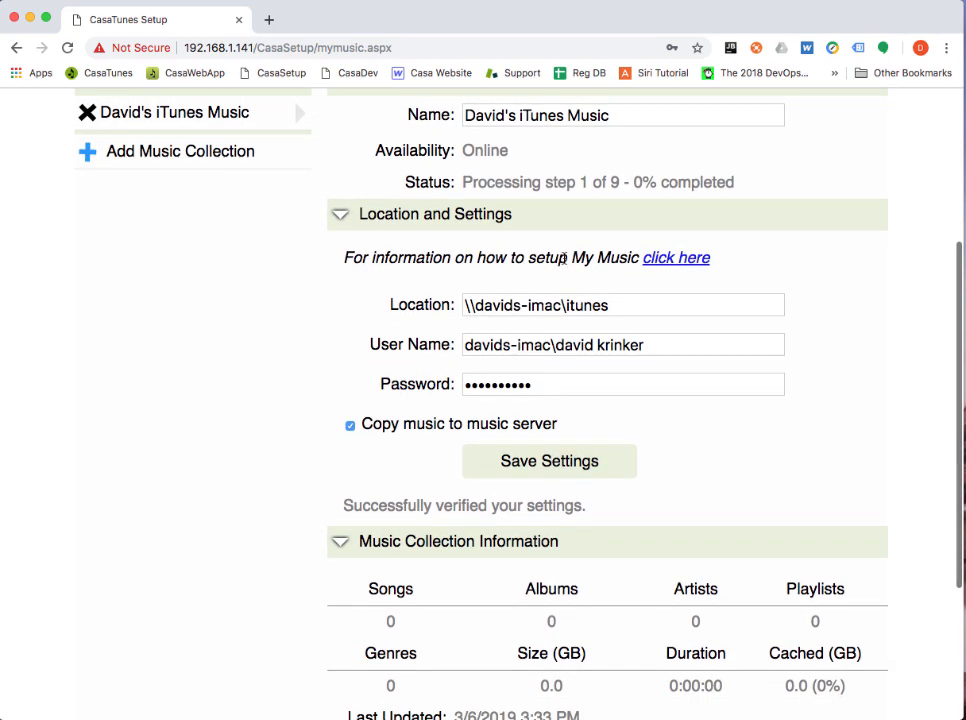
pyautogui.scroll(-3)
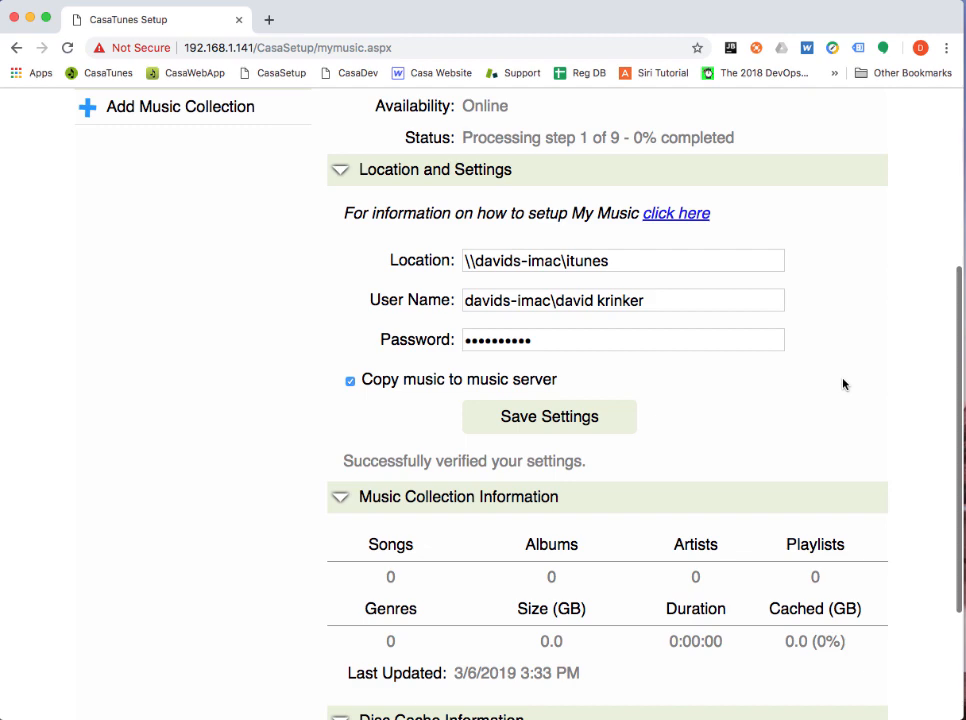
pyautogui.scroll(-3)
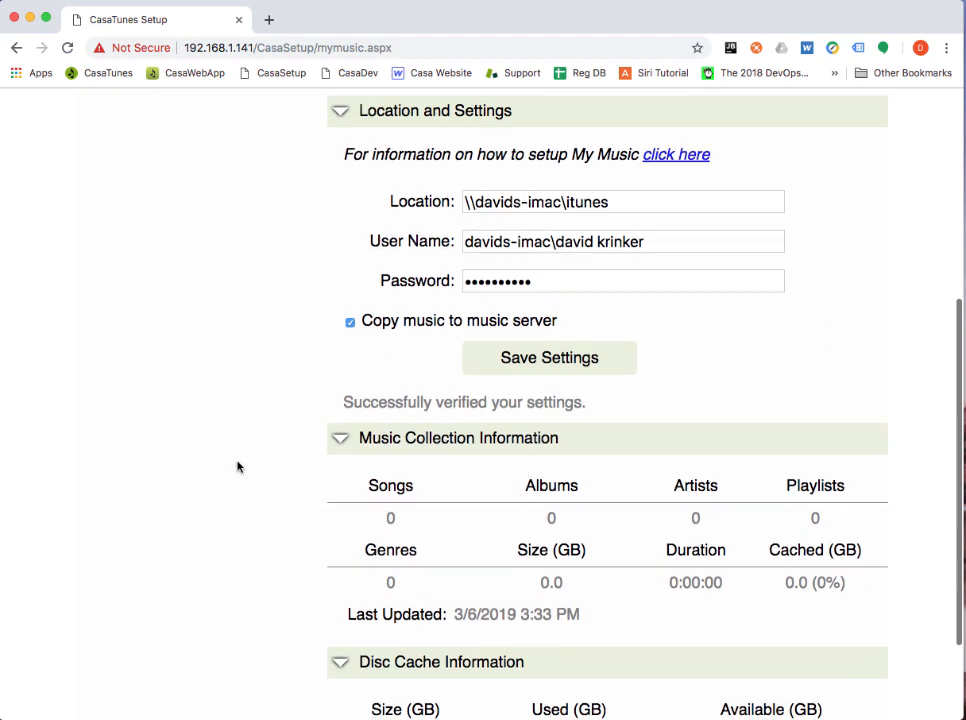
pyautogui.click(549, 357)
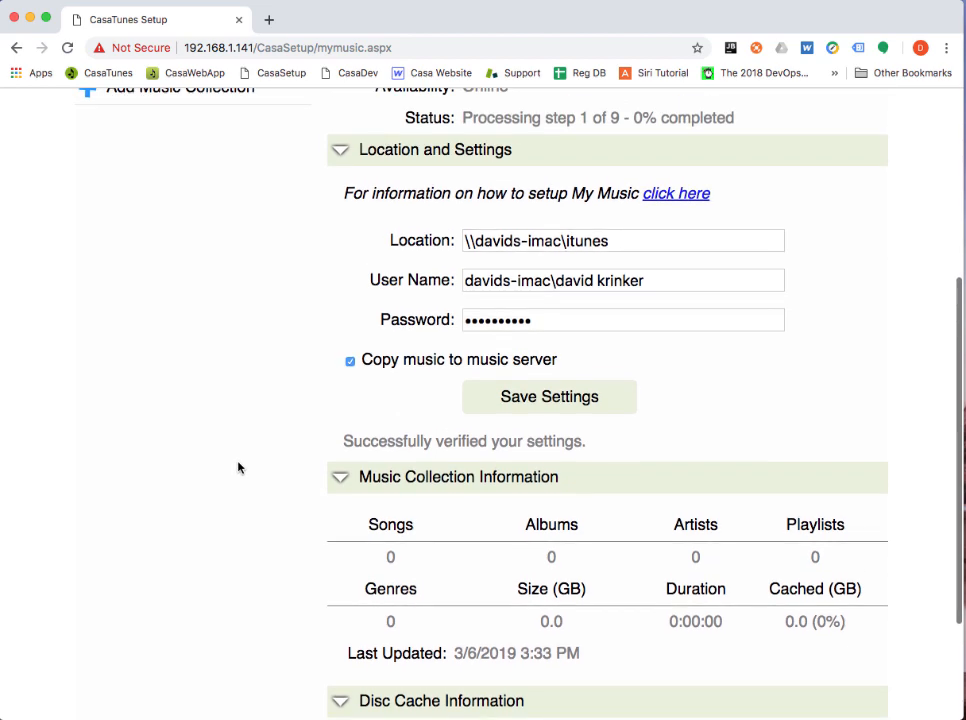
pyautogui.moveTo(305, 535)
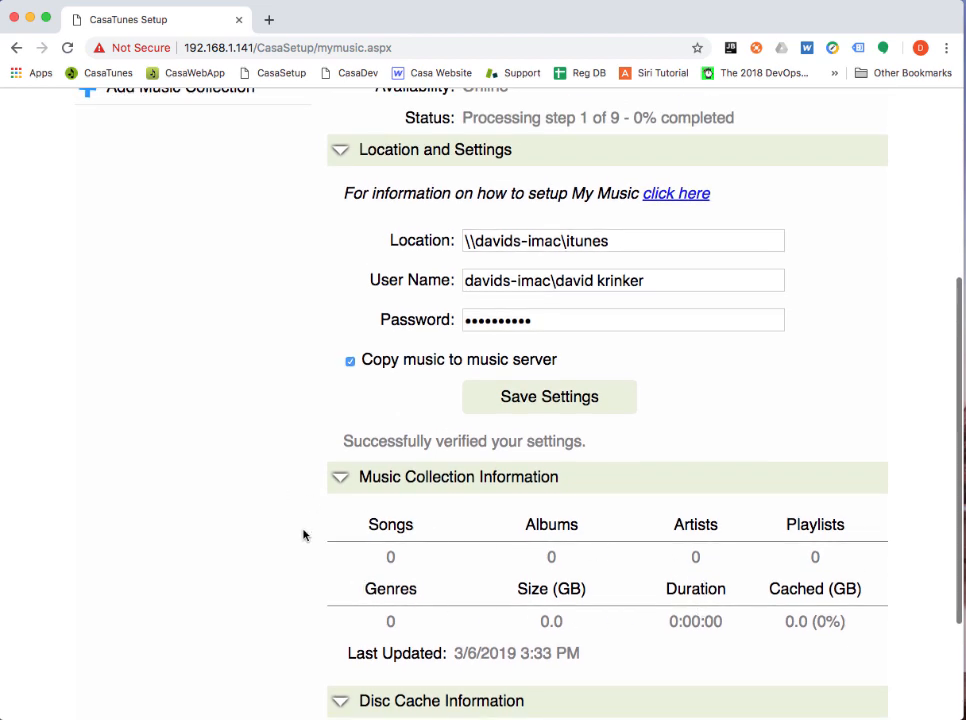
pyautogui.scroll(-3)
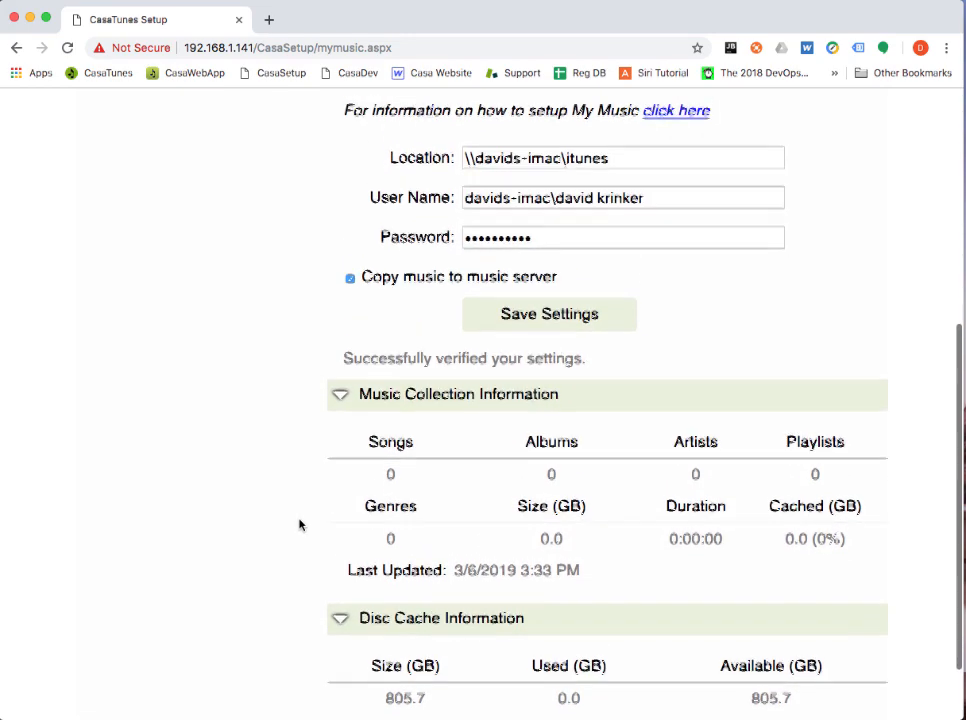
pyautogui.scroll(-3)
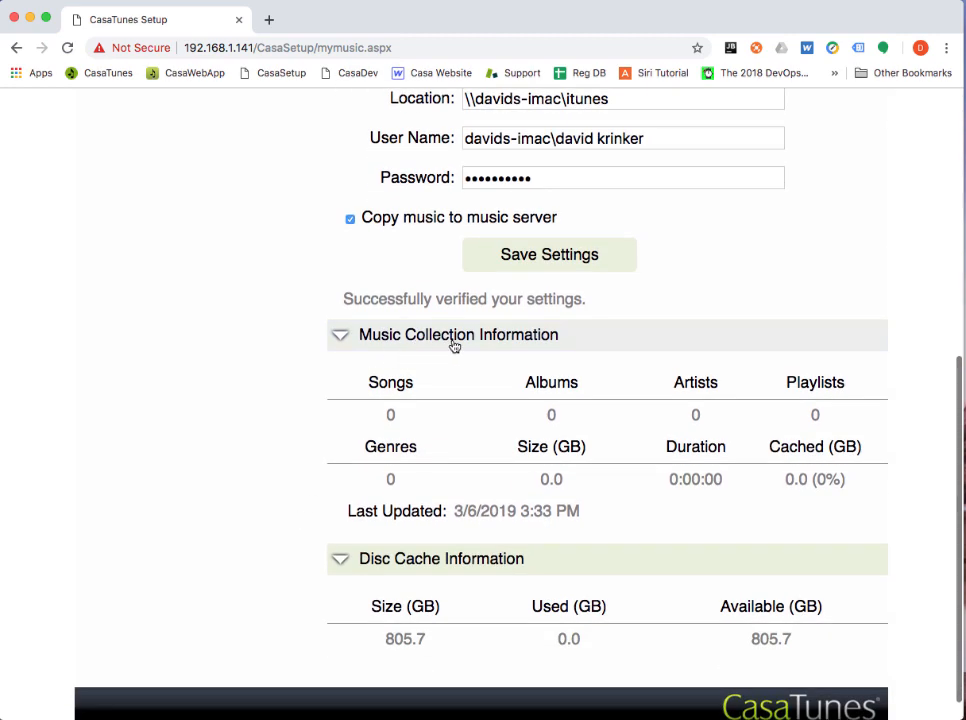
pyautogui.moveTo(330, 490)
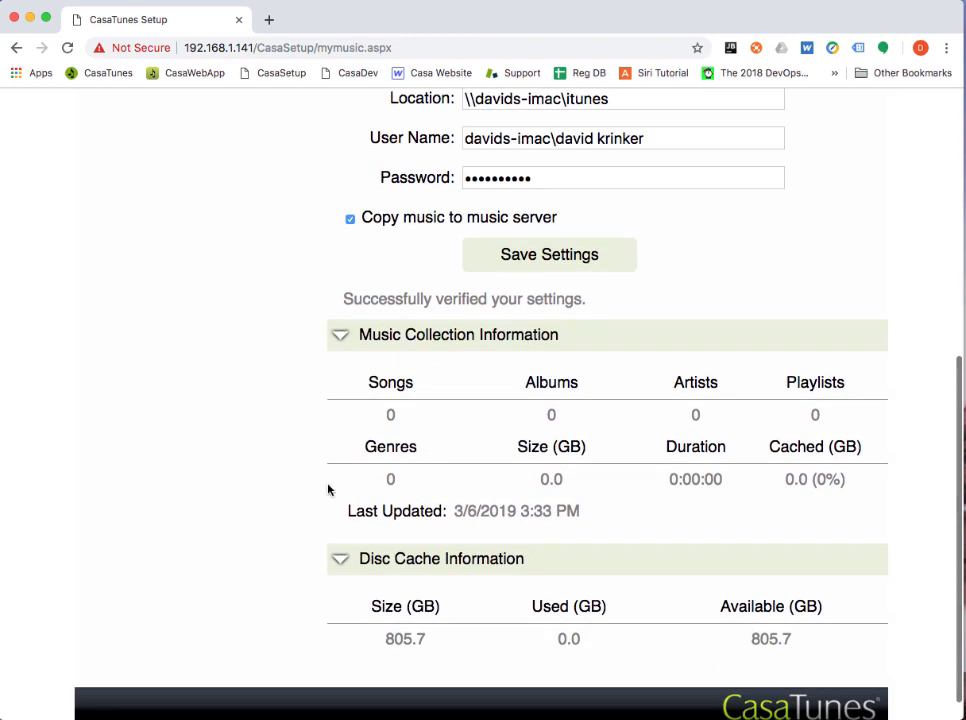
pyautogui.moveTo(259, 548)
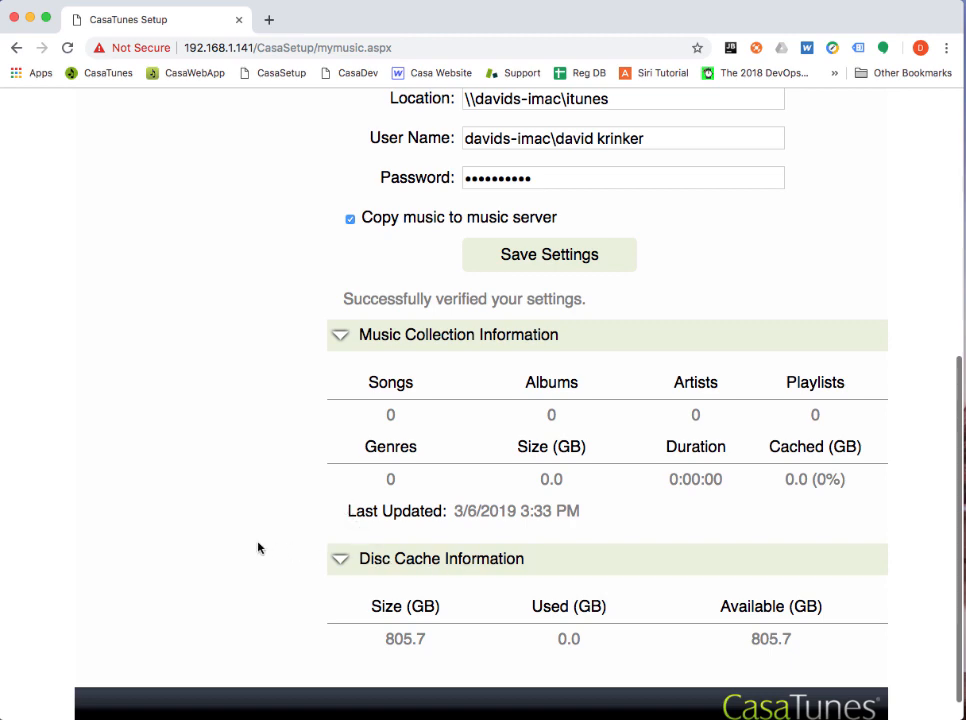
pyautogui.scroll(-3)
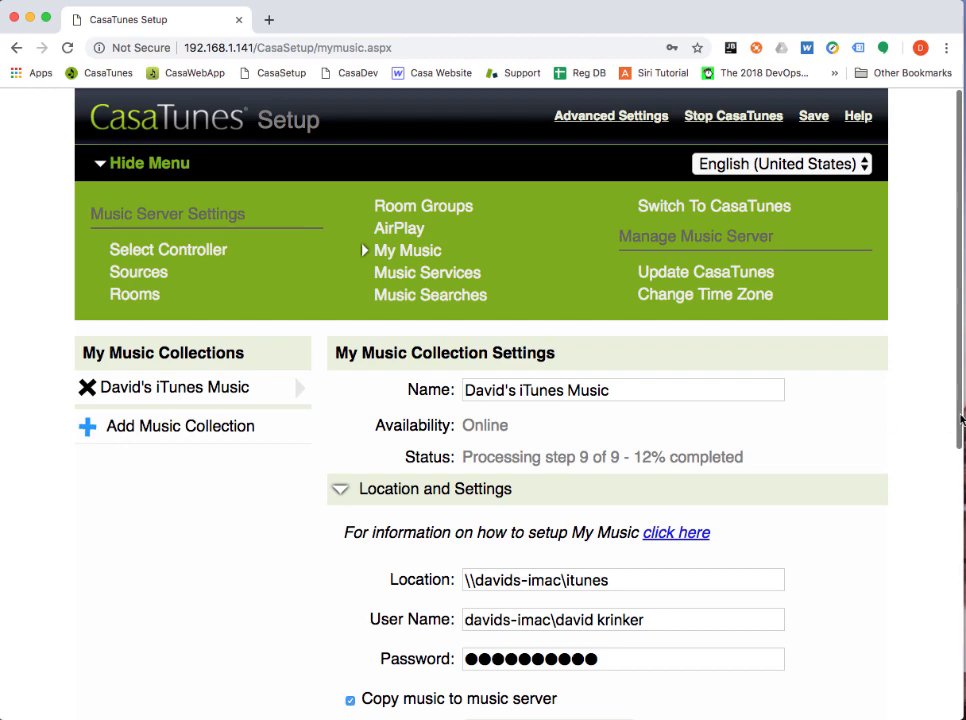
pyautogui.moveTo(908, 471)
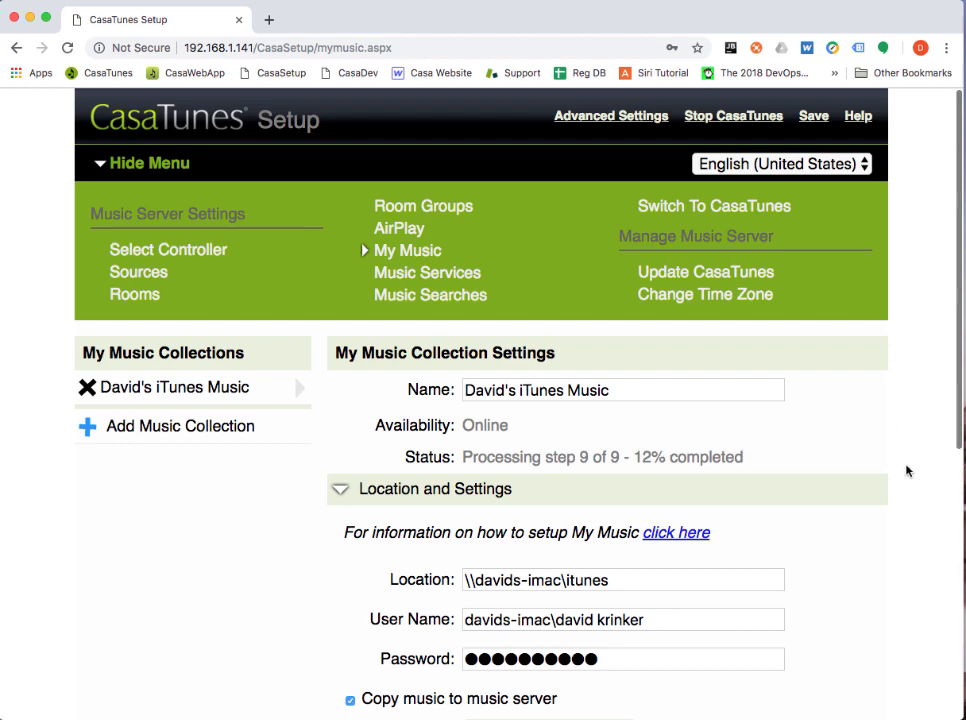
pyautogui.scroll(-3)
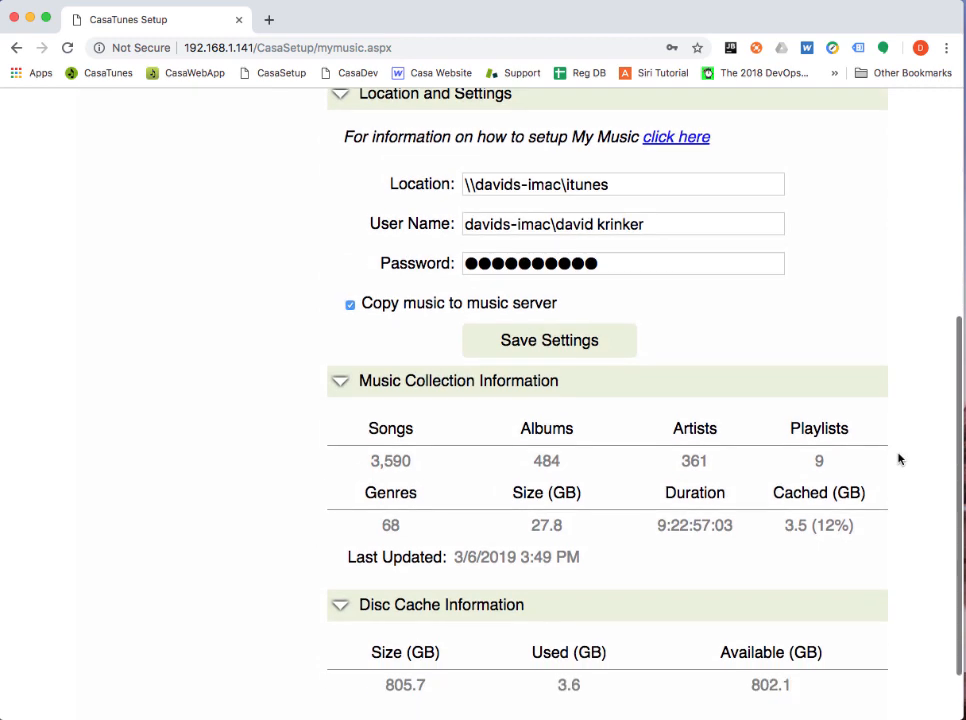
pyautogui.scroll(-3)
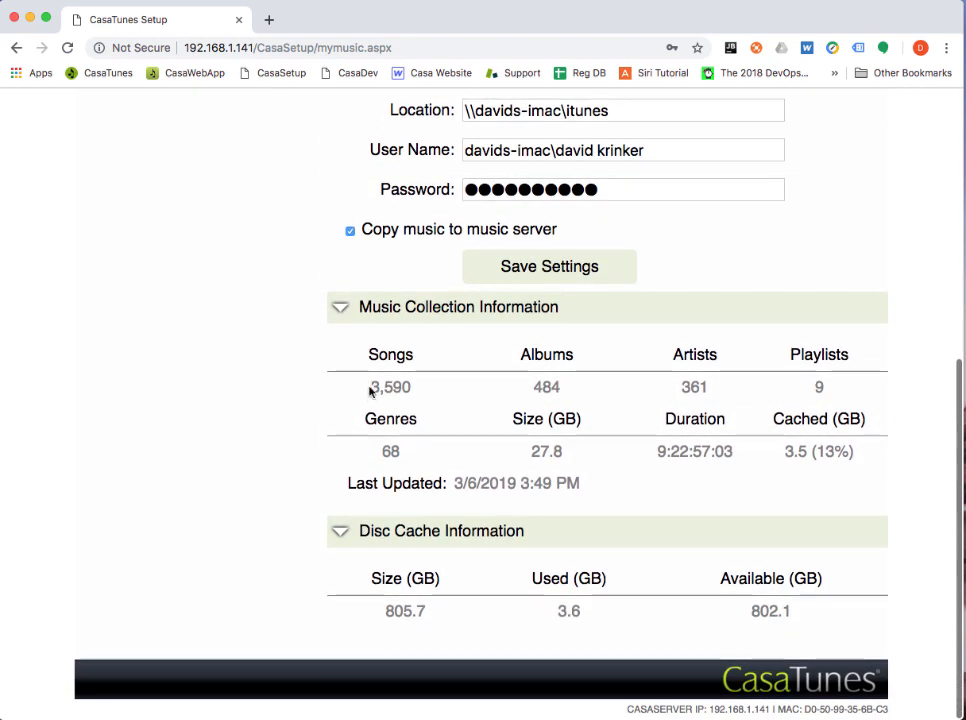
pyautogui.doubleClick(390, 387)
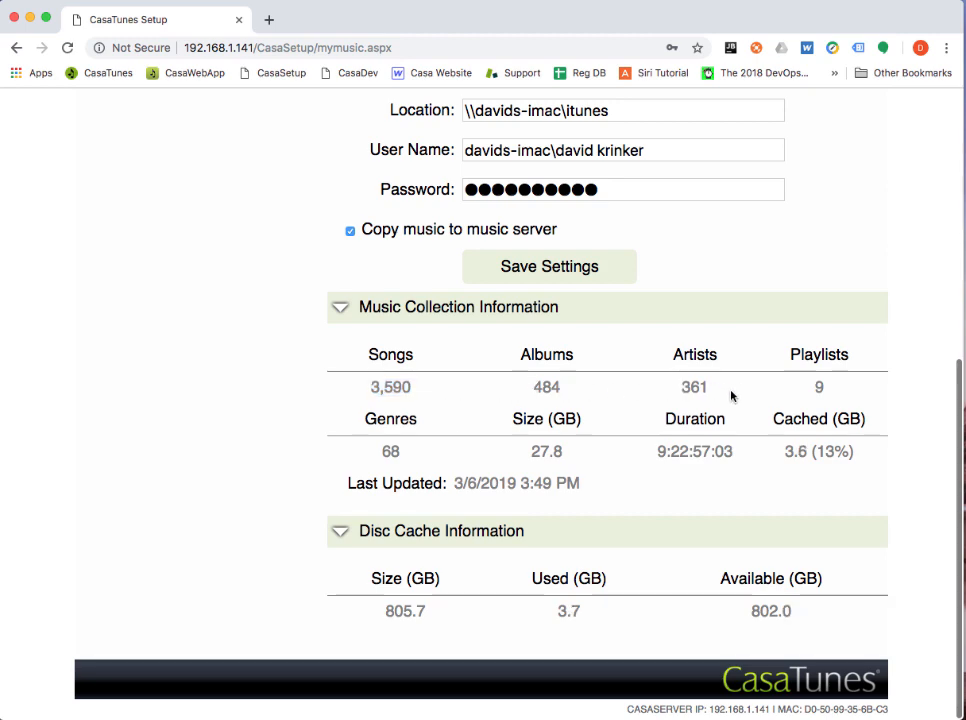
pyautogui.moveTo(817, 387)
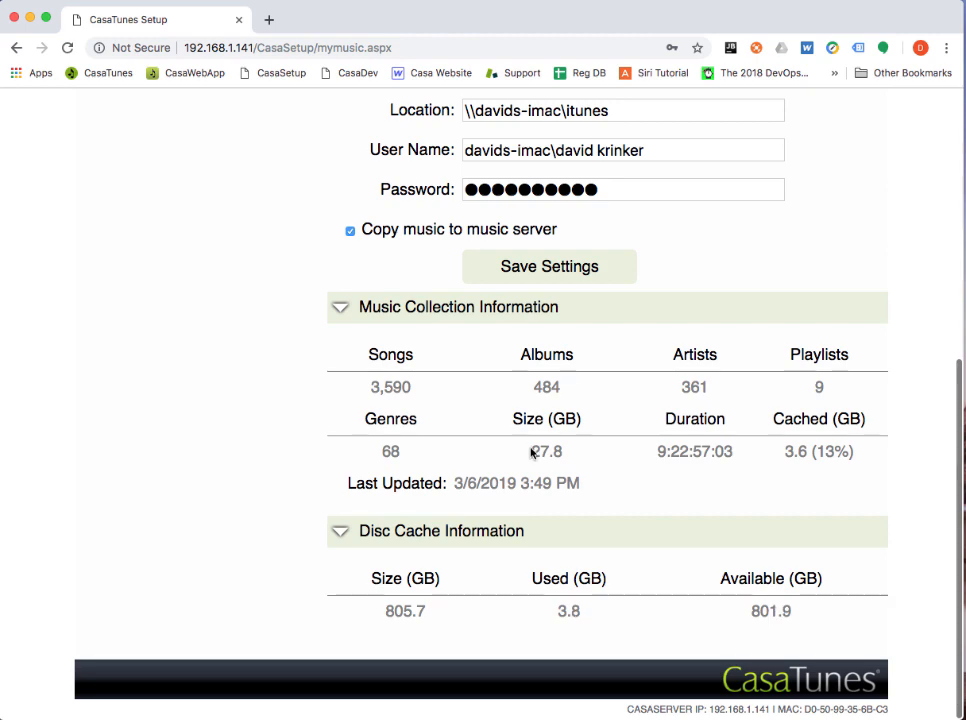
pyautogui.doubleClick(546, 451)
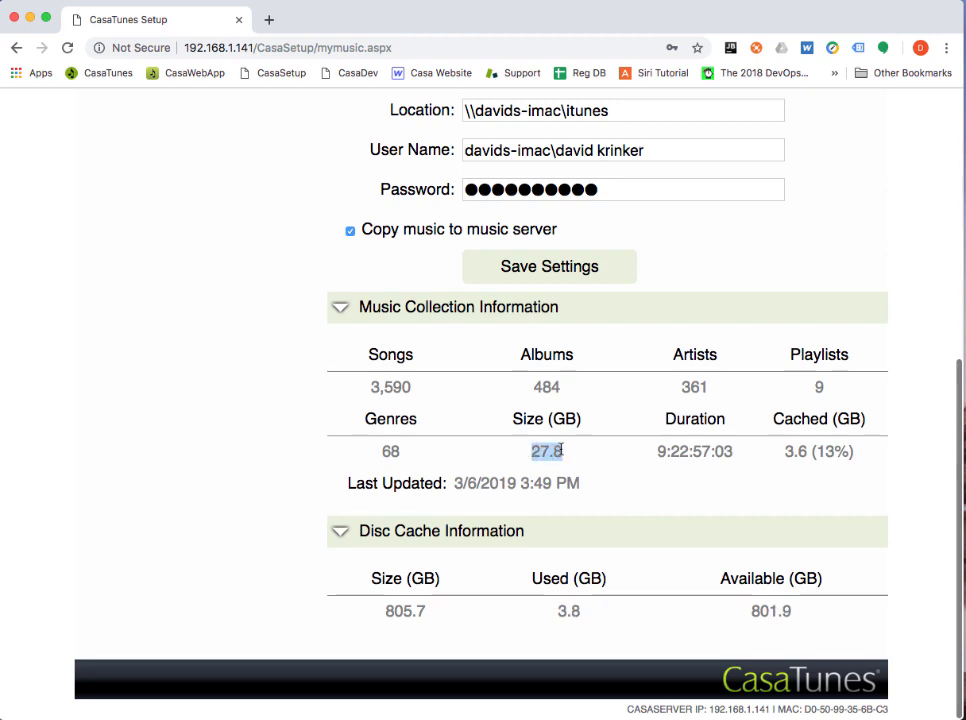
pyautogui.moveTo(589, 465)
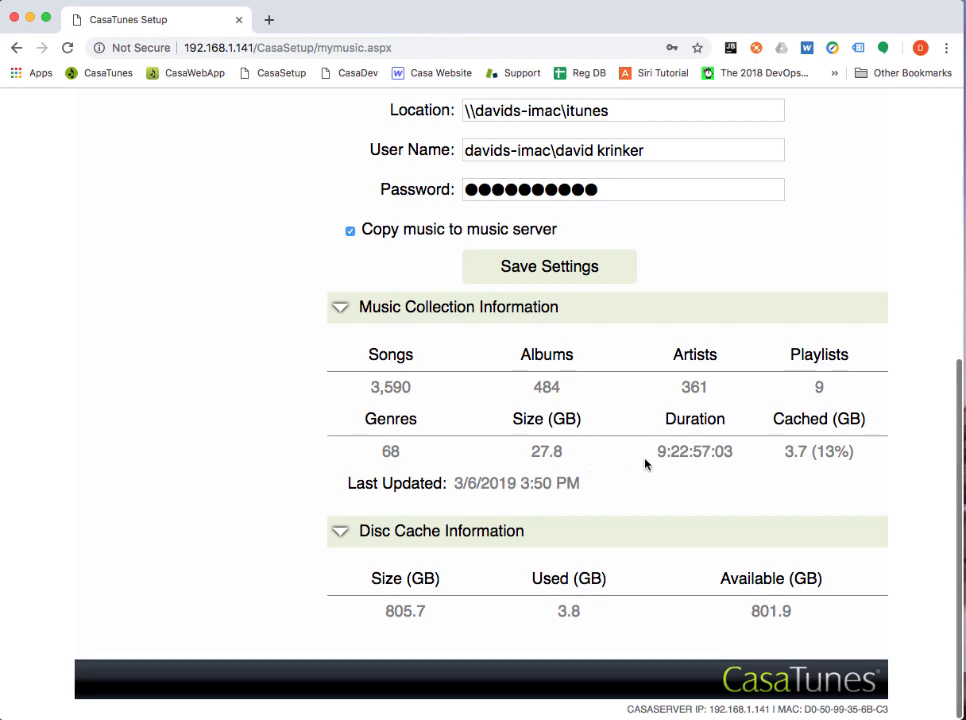
pyautogui.moveTo(787, 455)
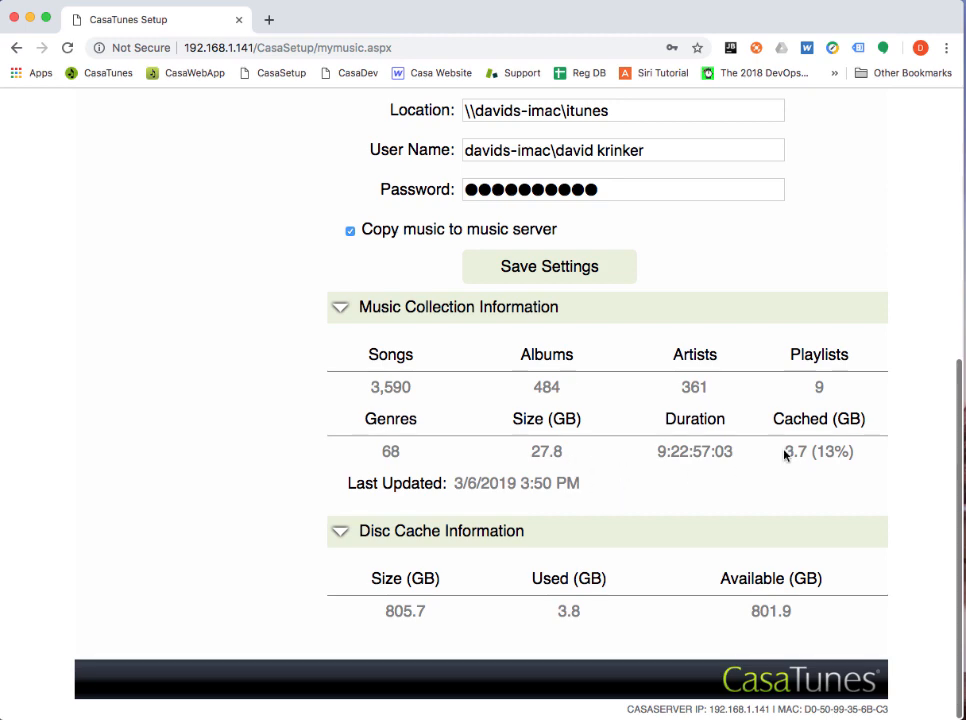
pyautogui.doubleClick(794, 451)
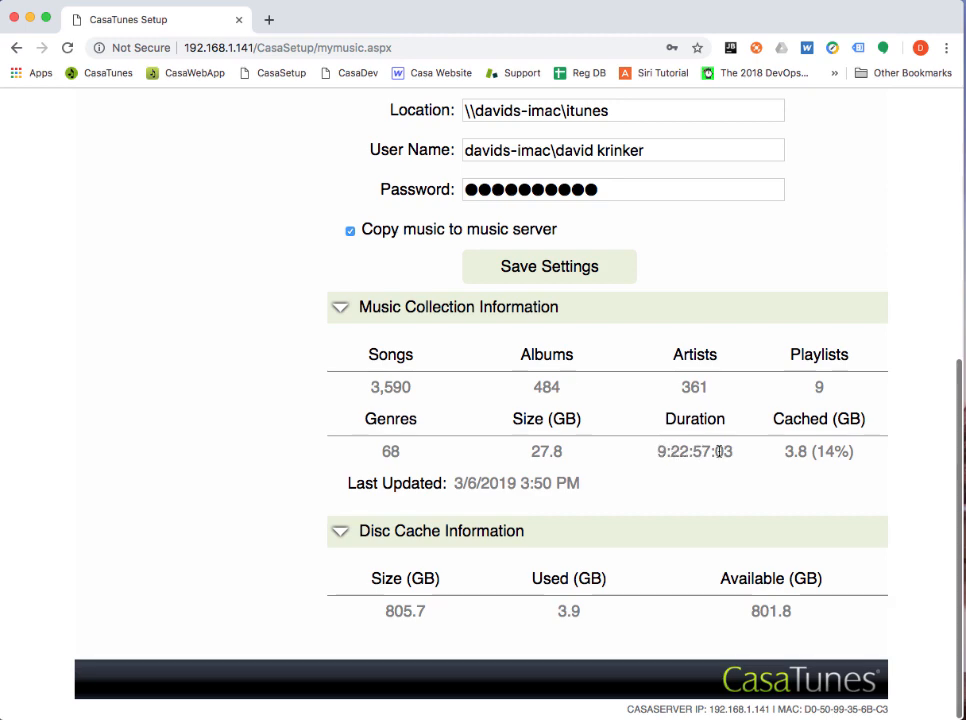
pyautogui.doubleClick(694, 451)
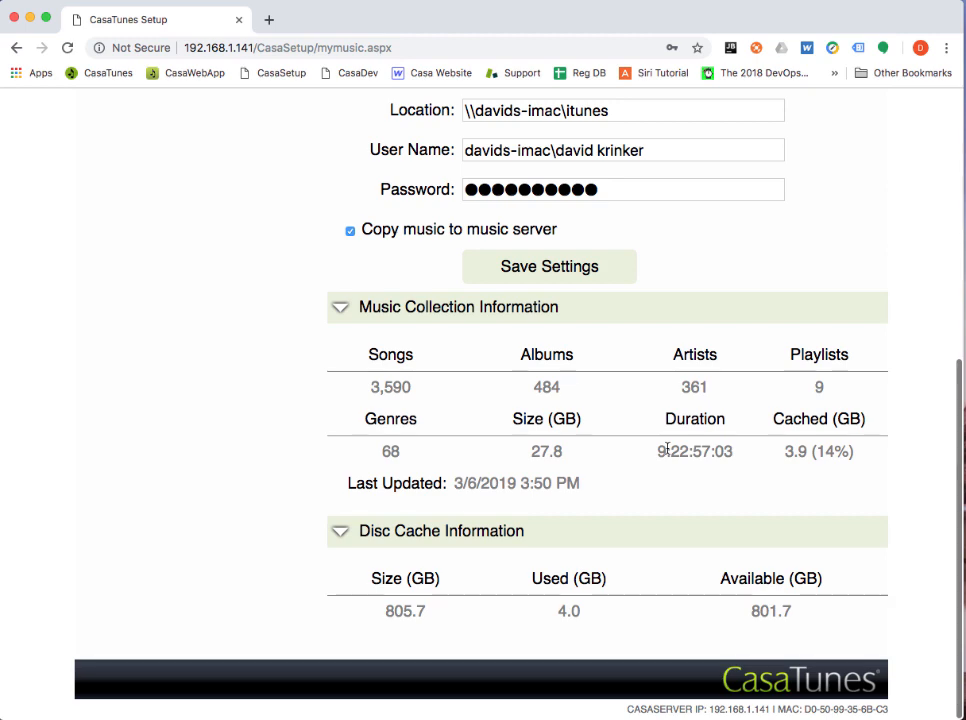
pyautogui.doubleClick(694, 451)
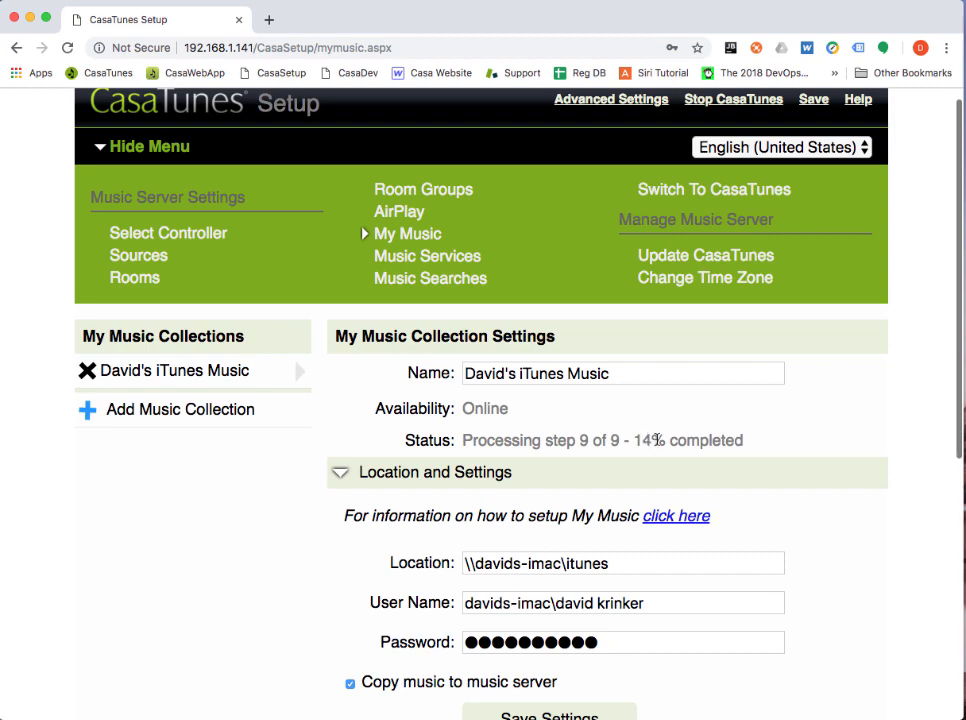
# Step: Scroll the My Music page while David's iTunes Music processes at 15%
pyautogui.scroll(-3)
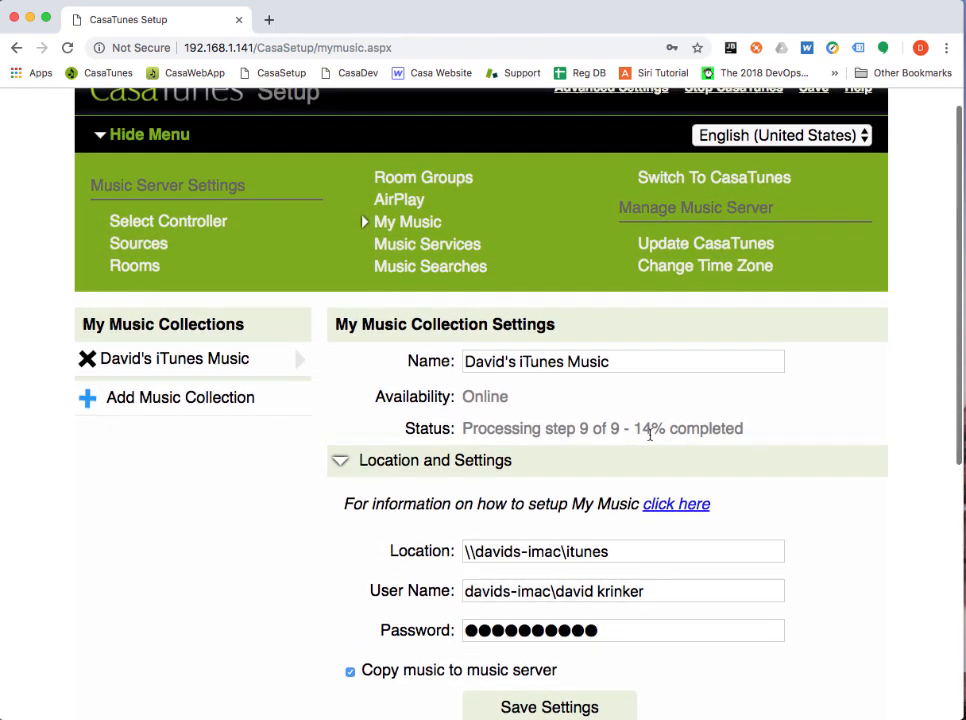
pyautogui.scroll(-3)
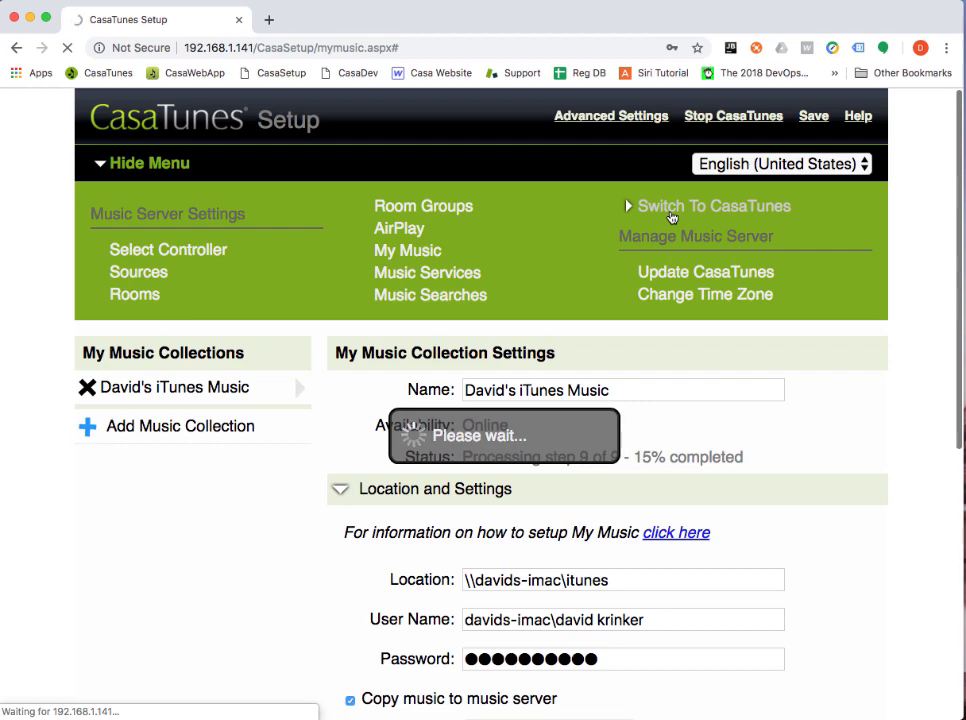
# Step: In the CasaTunes player, open David's iTunes Music album Diamond Life and play all tracks
pyautogui.click(714, 205)
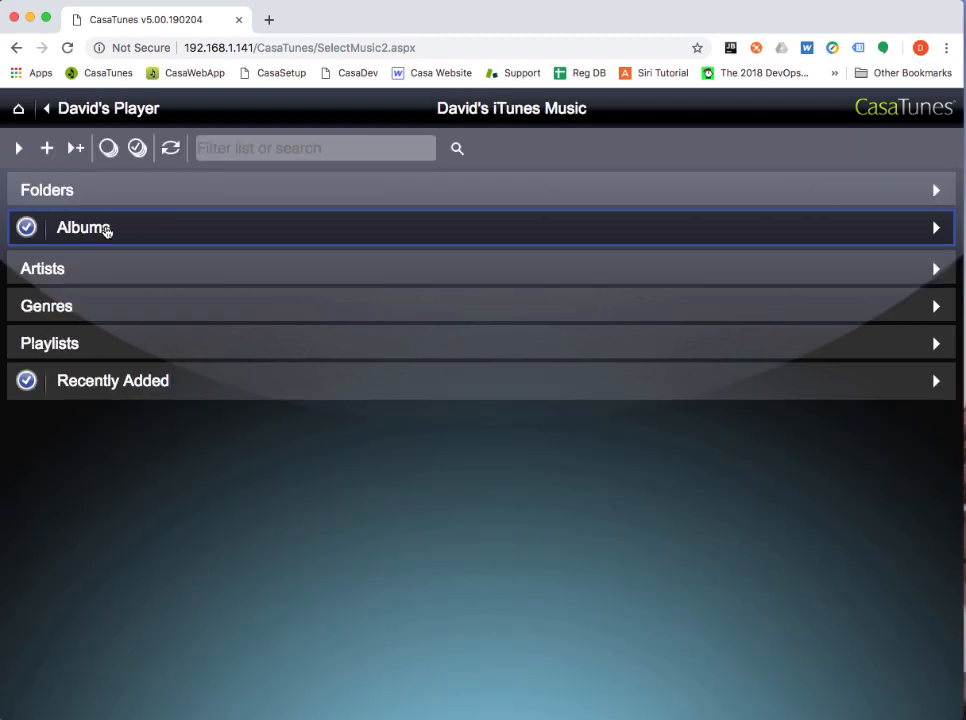
pyautogui.click(83, 227)
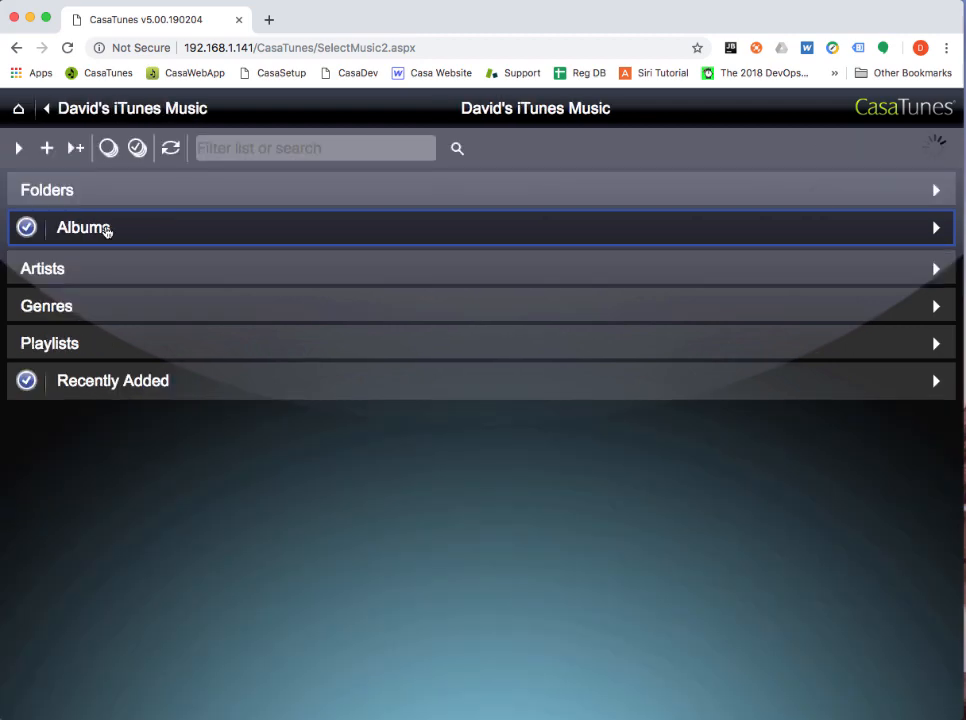
pyautogui.click(84, 227)
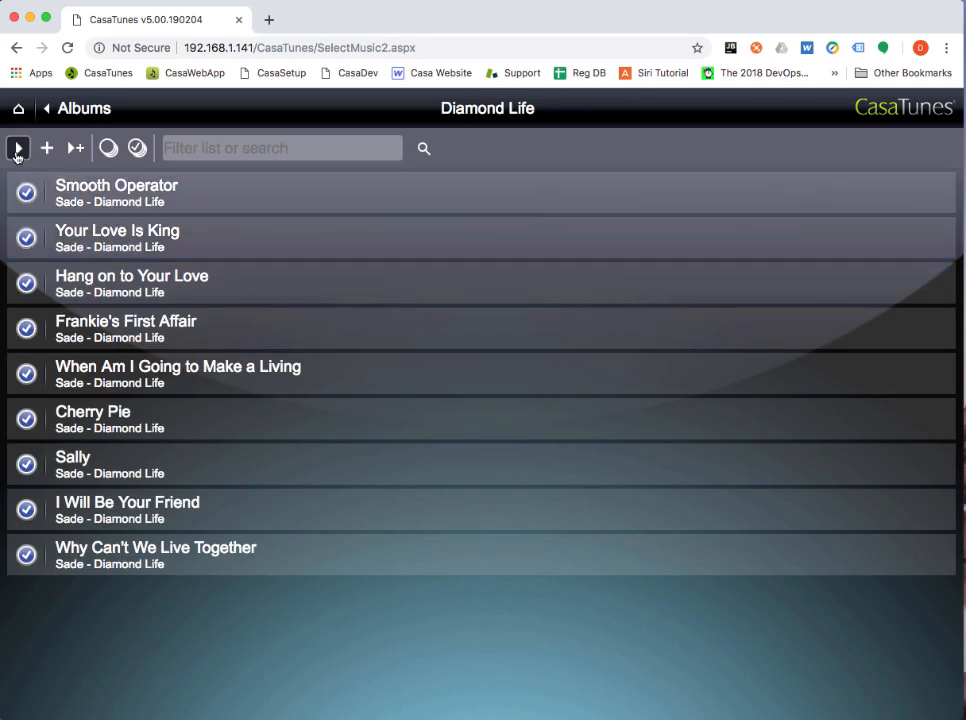
pyautogui.moveTo(17, 148)
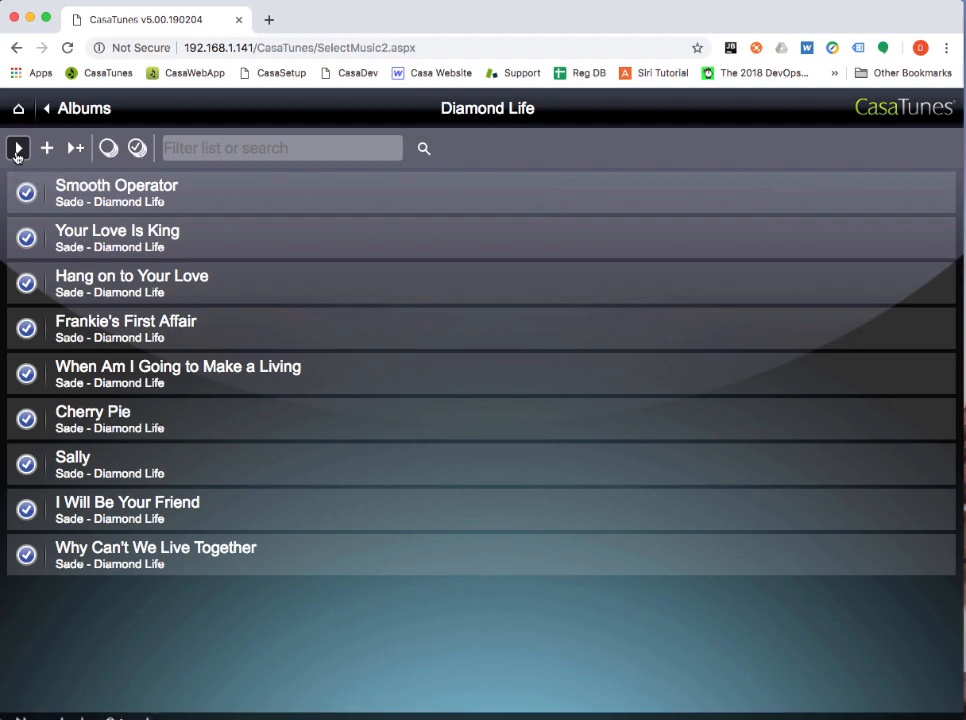
pyautogui.click(18, 148)
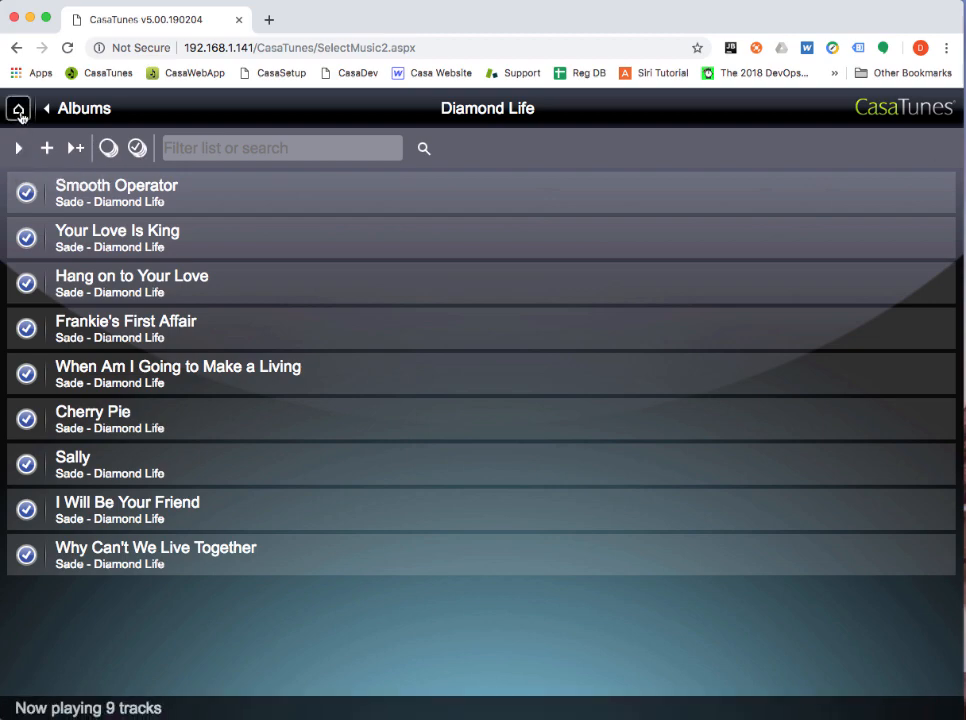
# Step: View the now-playing screen with Cherry Pie, then return to the CasaTunes Setup site
pyautogui.click(18, 108)
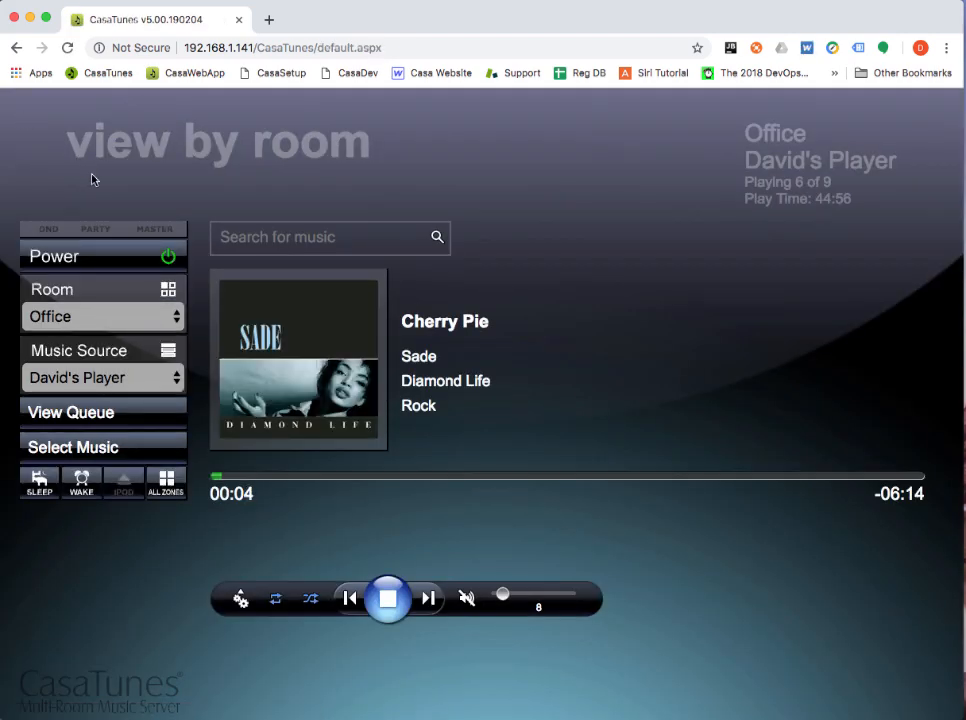
pyautogui.click(388, 598)
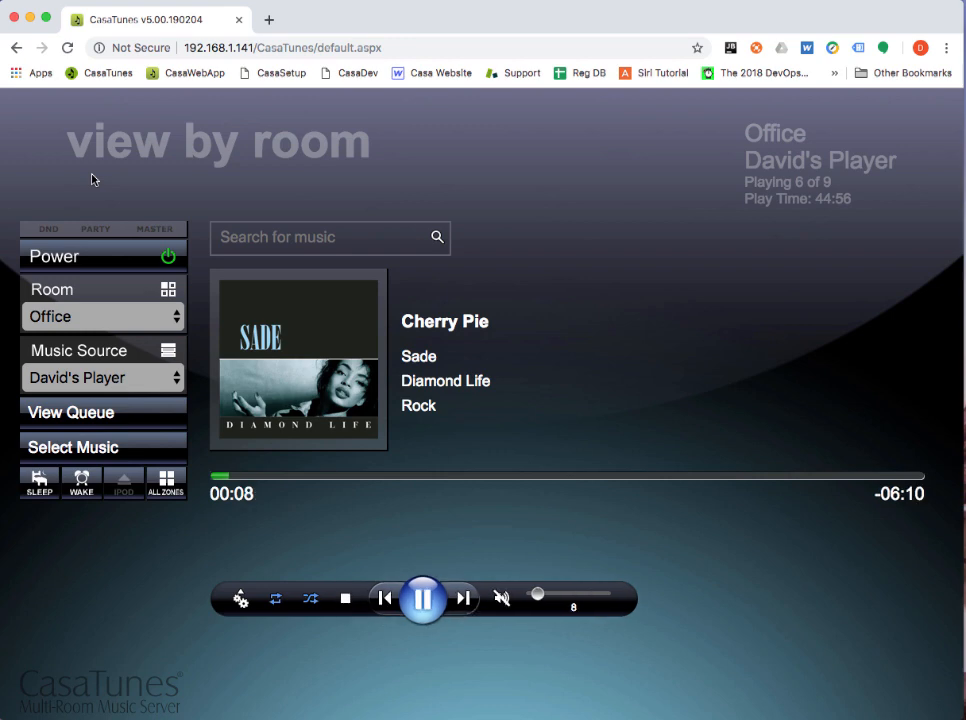
pyautogui.click(281, 72)
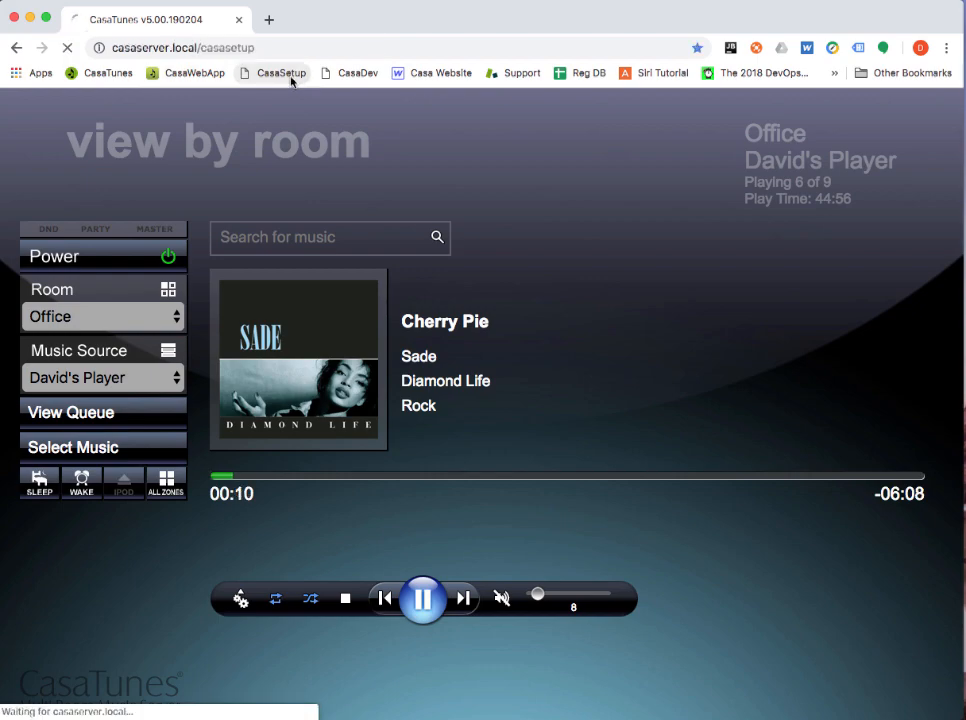
# Step: Return to the My Music page and check David's iTunes Music at 17% completed, 4.7 GB cached
pyautogui.click(281, 72)
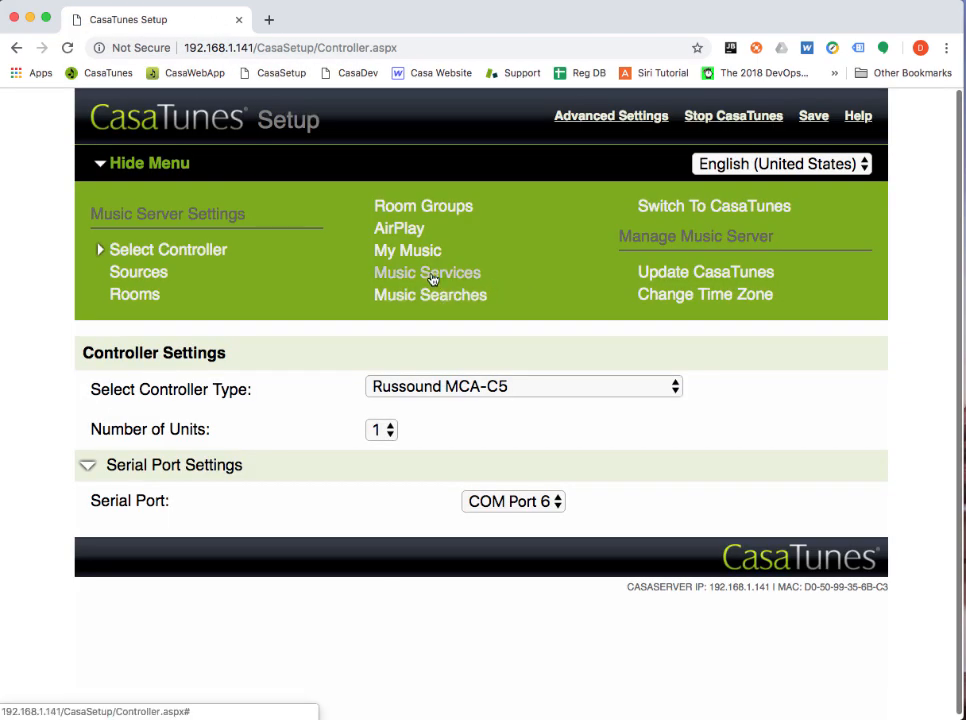
pyautogui.click(407, 250)
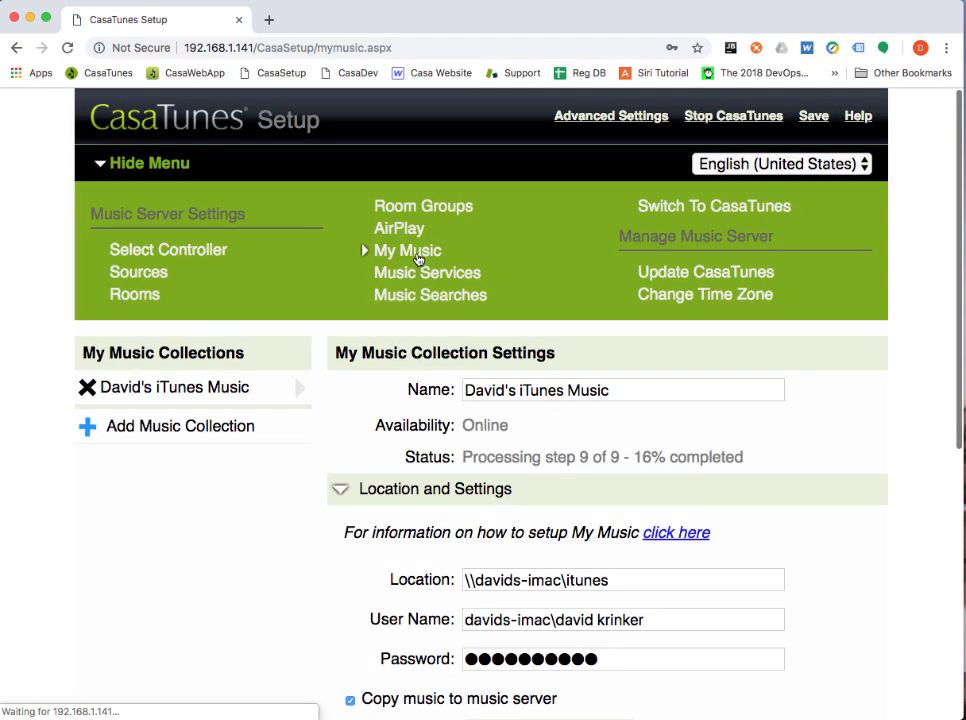
pyautogui.scroll(-3)
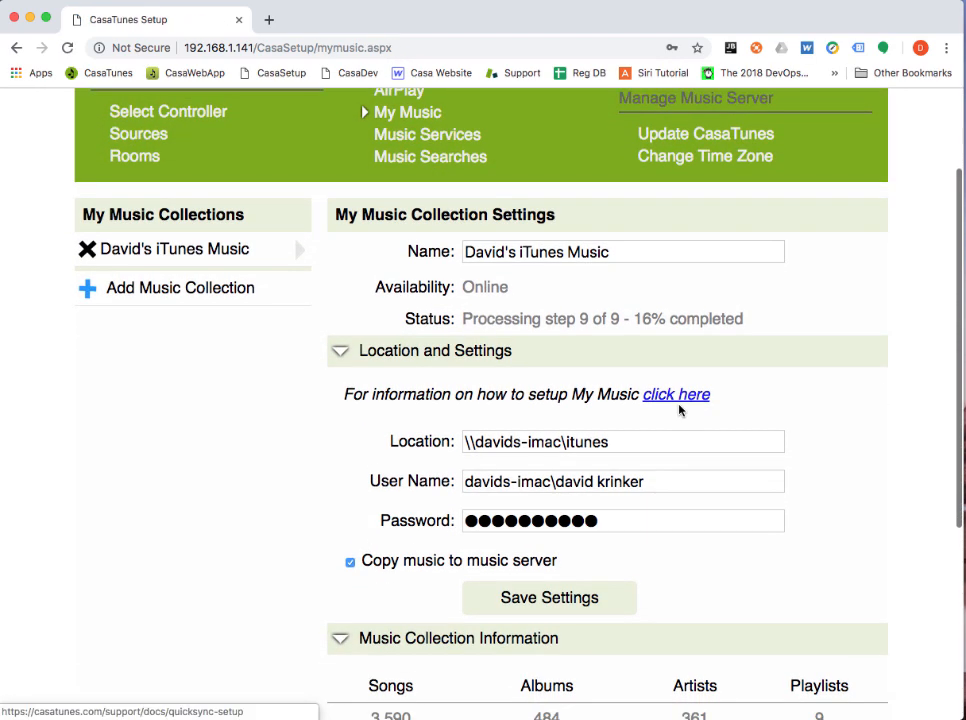
pyautogui.scroll(-3)
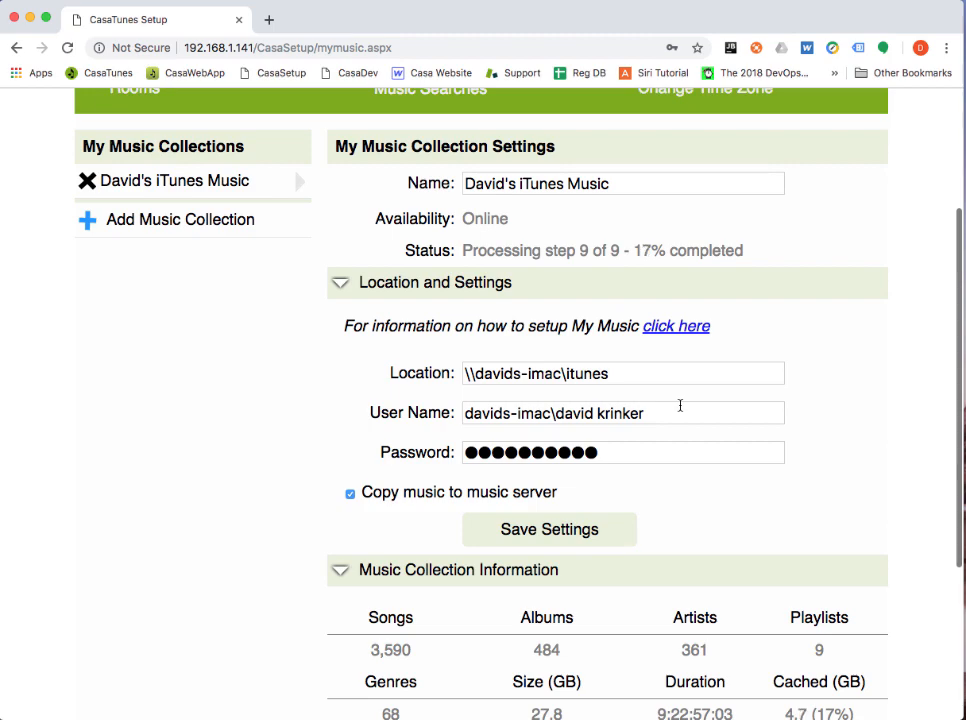
pyautogui.moveTo(726, 404)
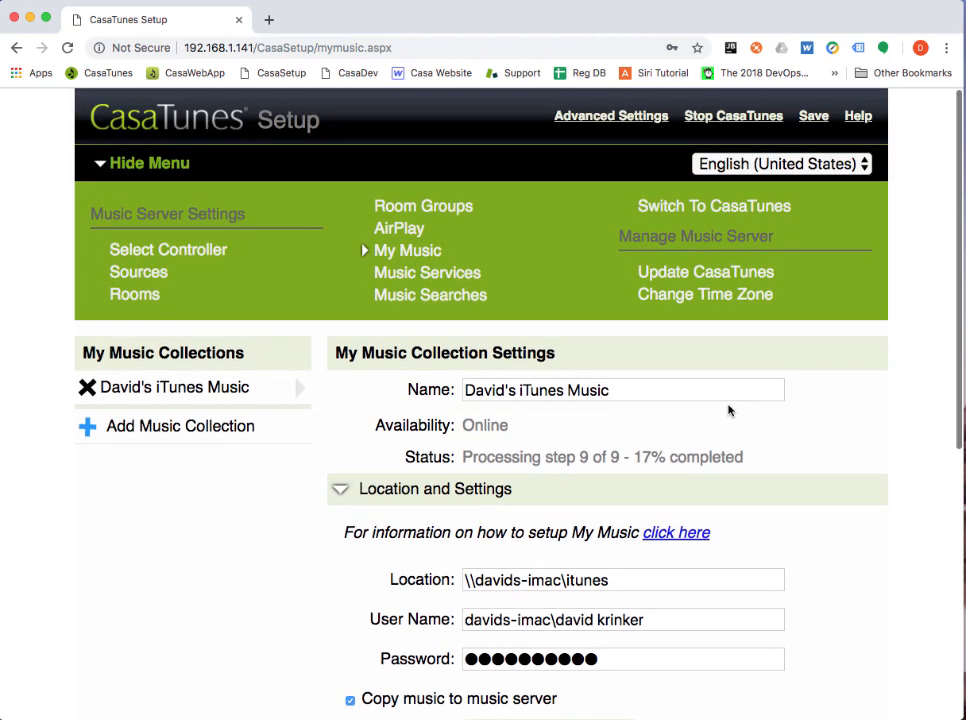
pyautogui.moveTo(757, 463)
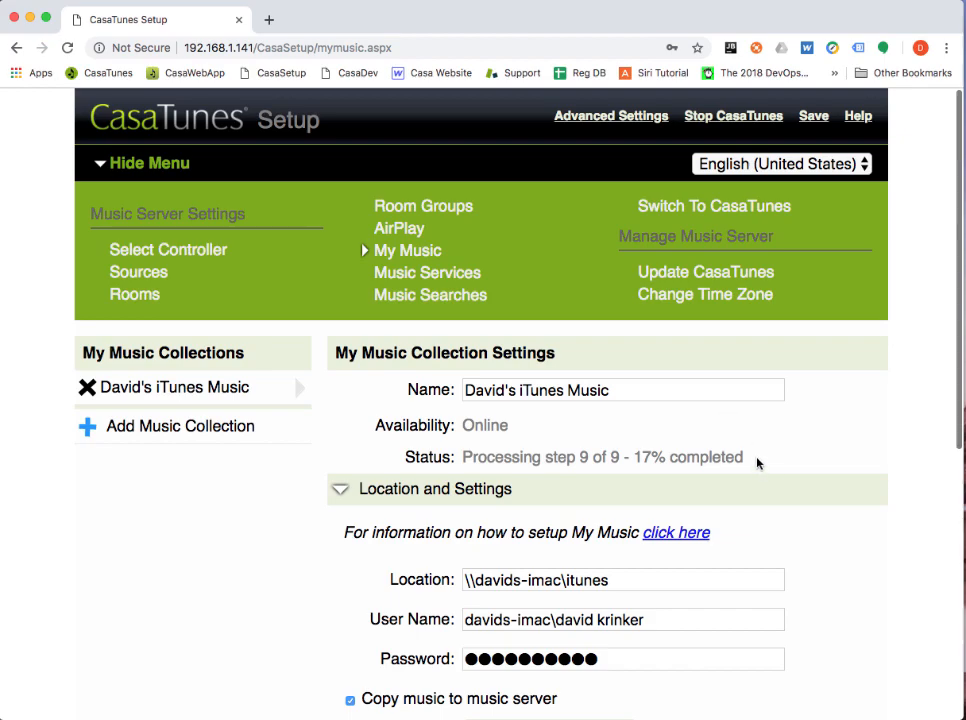